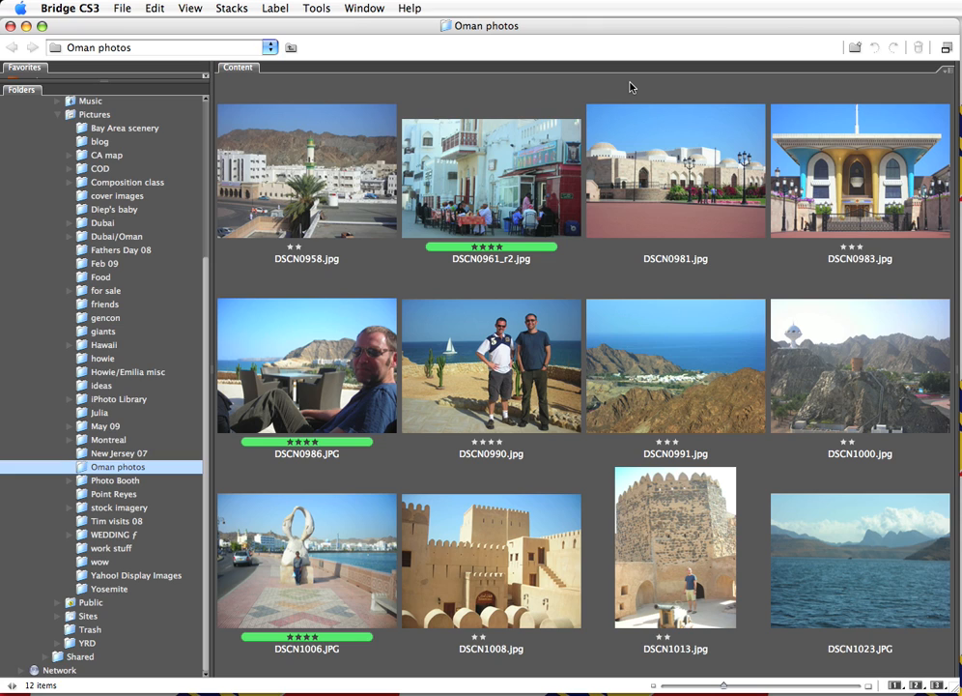
mouse_move(159, 420)
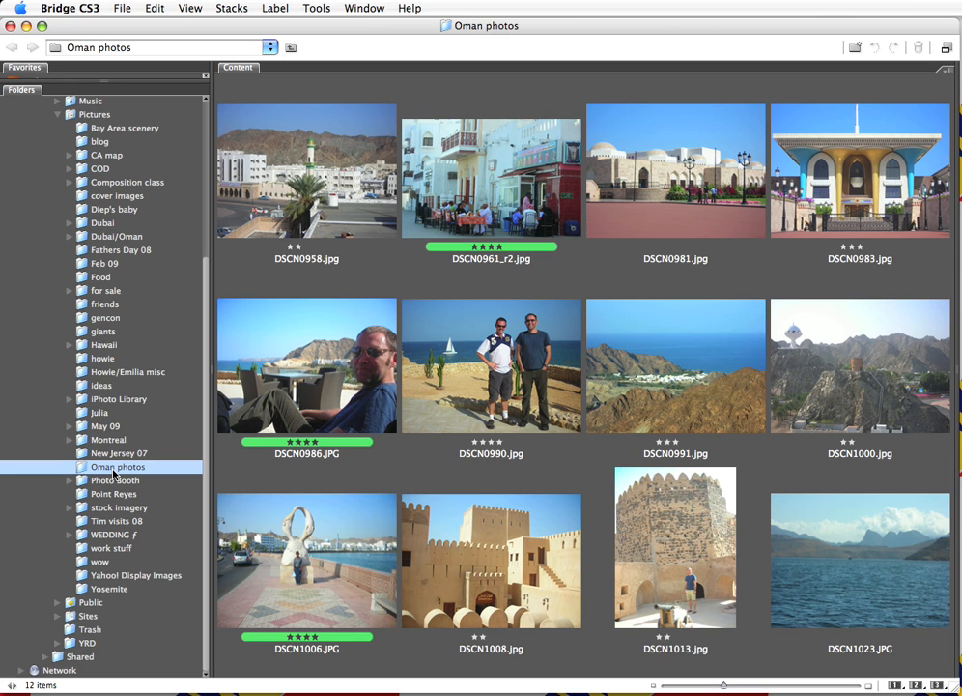
mouse_move(112, 474)
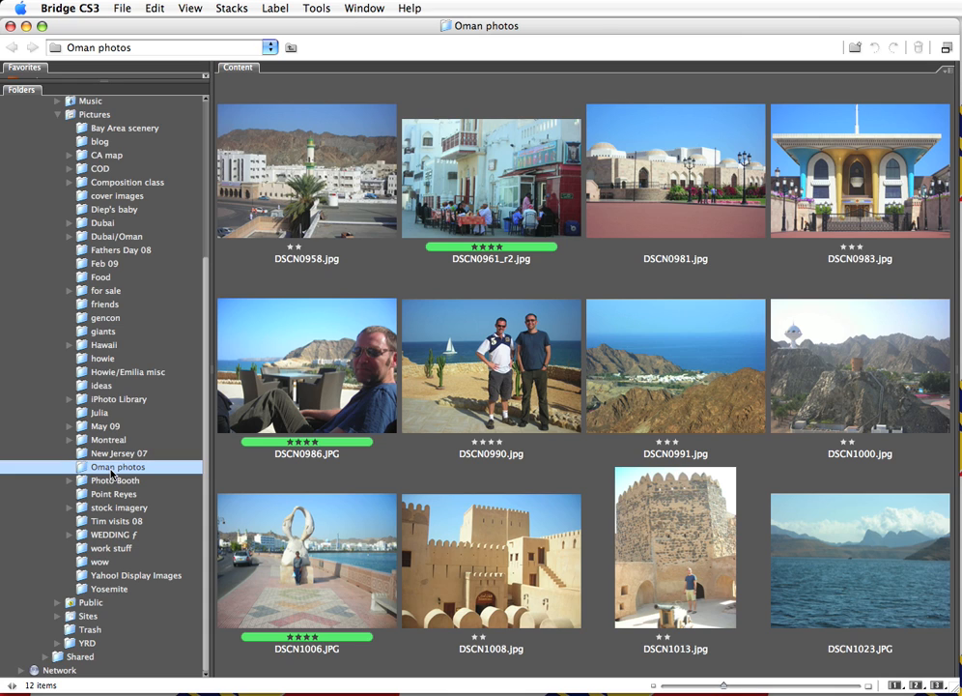
mouse_move(196, 402)
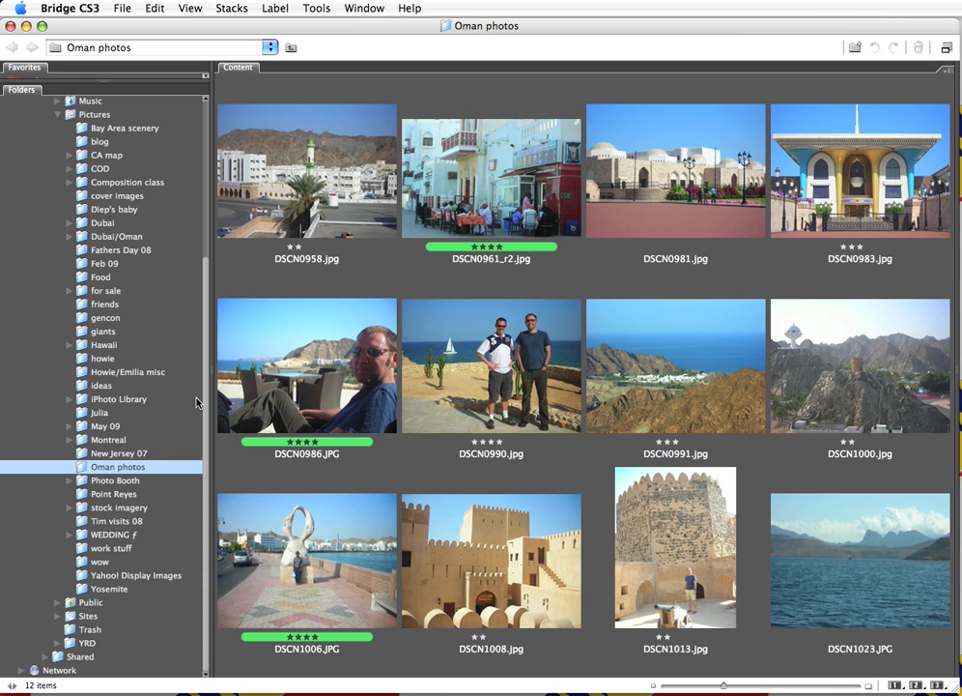
mouse_move(208, 405)
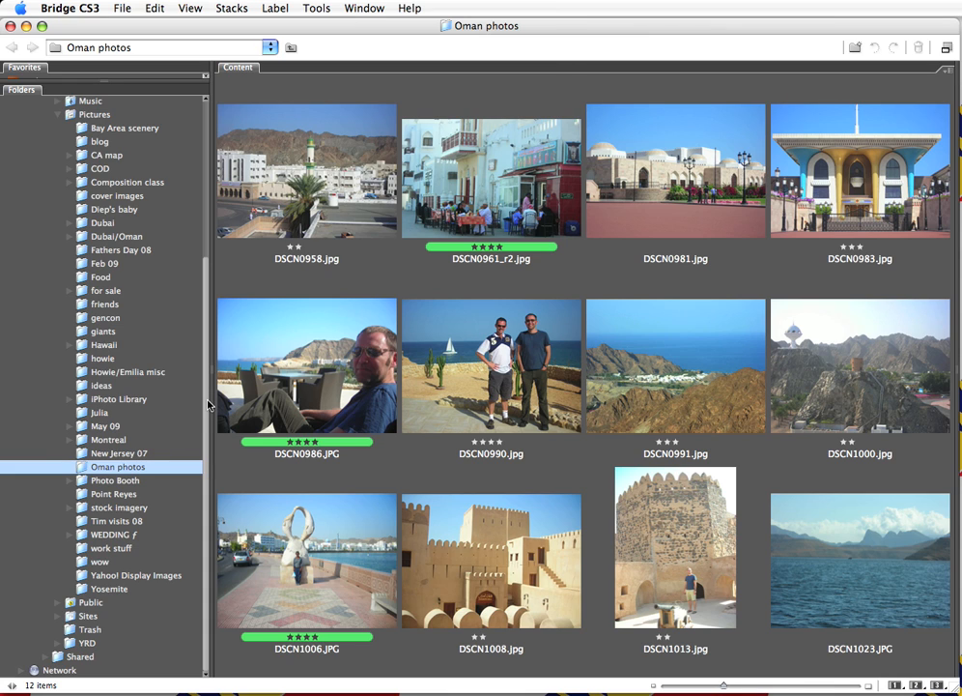
mouse_move(305, 149)
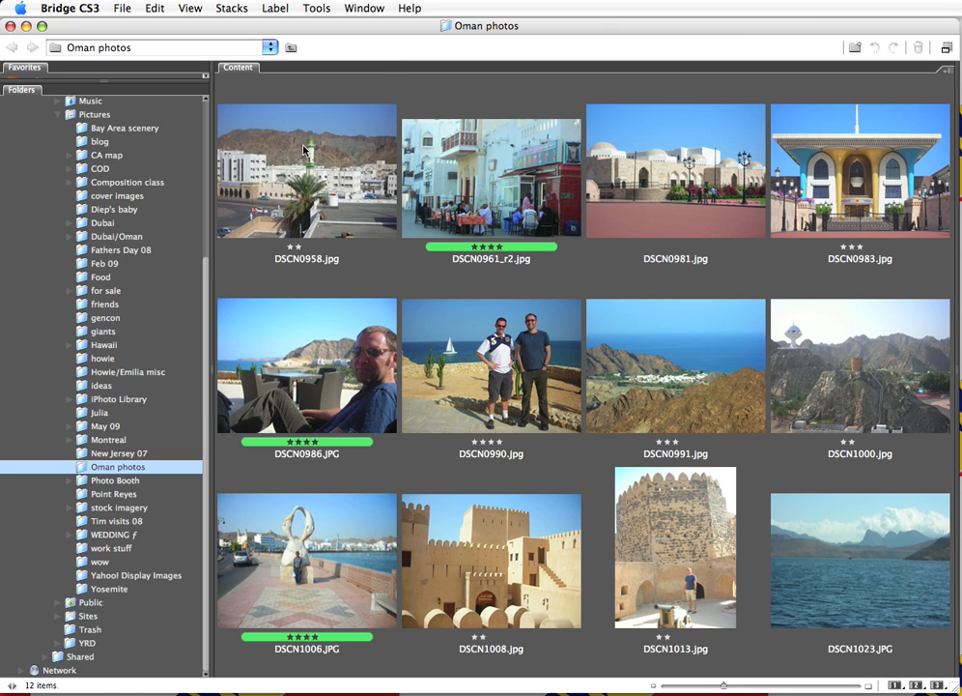
Select the Oman photos, including DSCN0958.jpg, DSCN0990.jpg and DSCN0991.jpg.
click(306, 169)
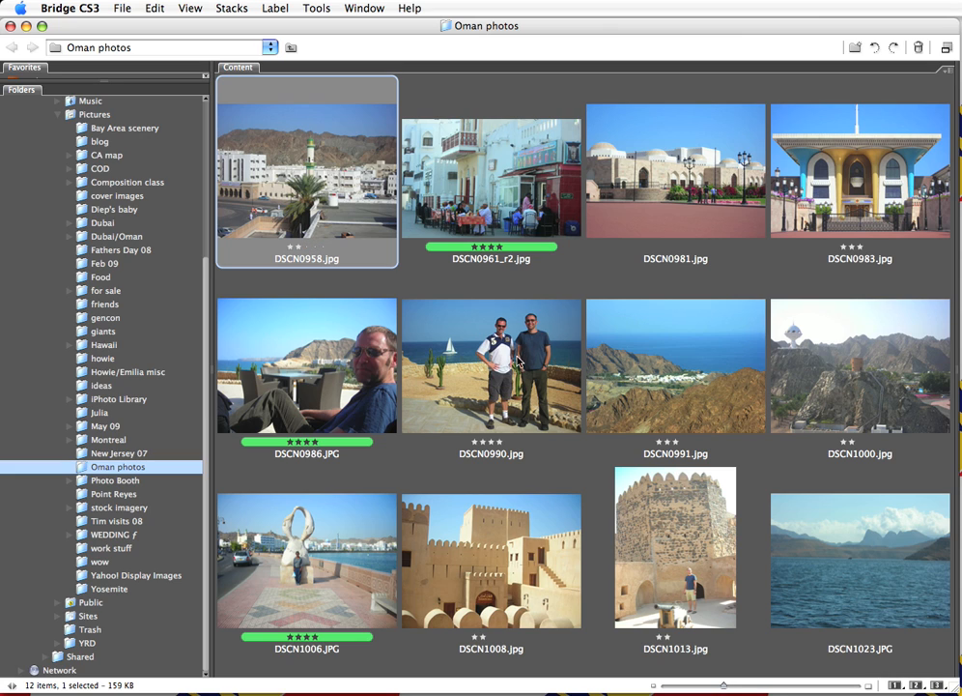
click(491, 365)
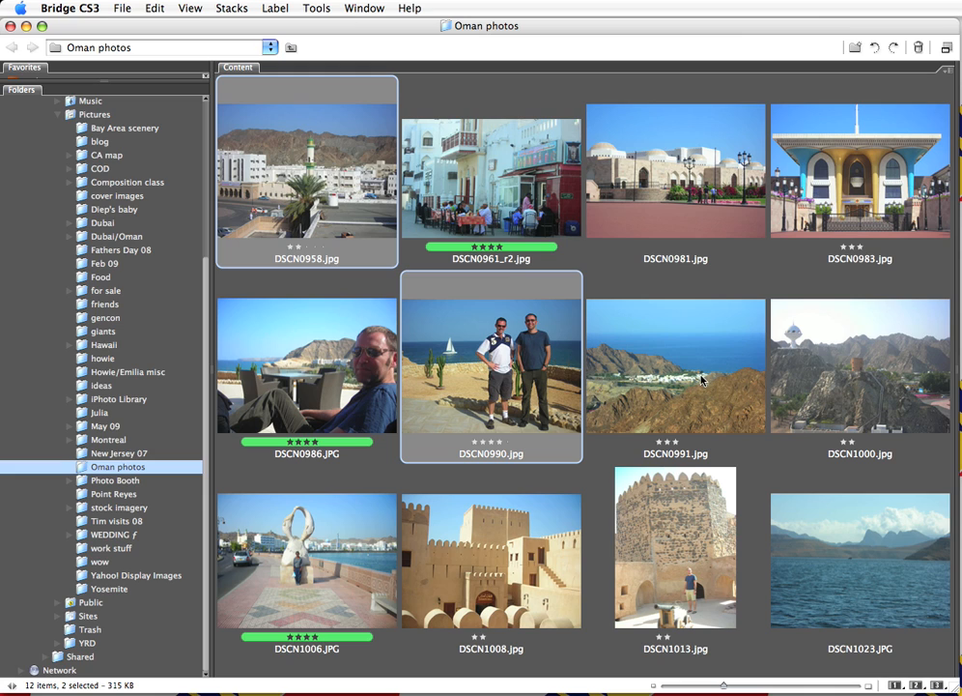
click(675, 365)
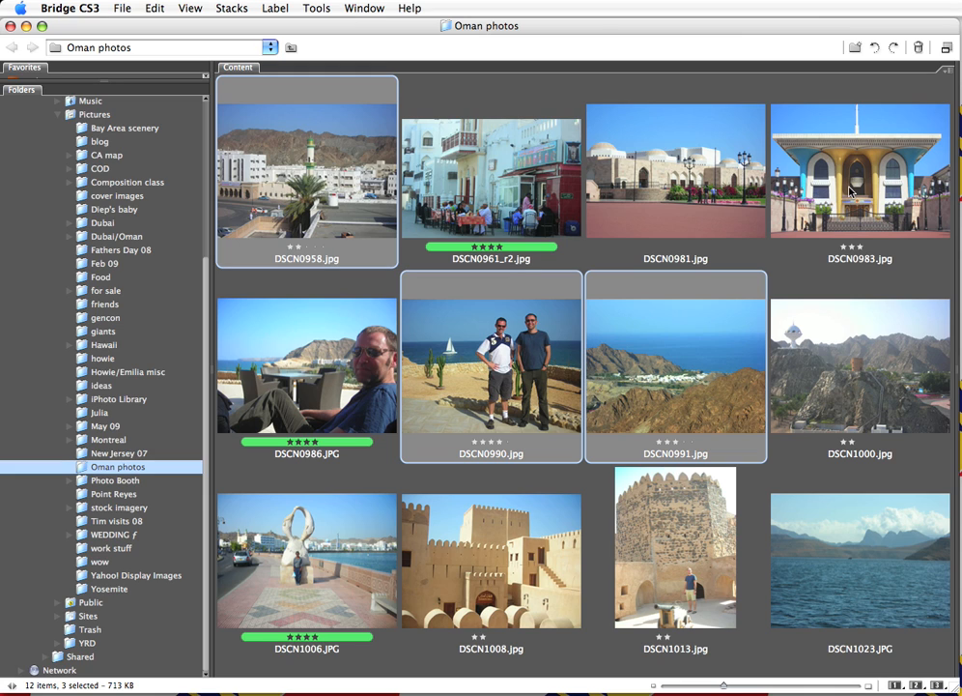
click(860, 169)
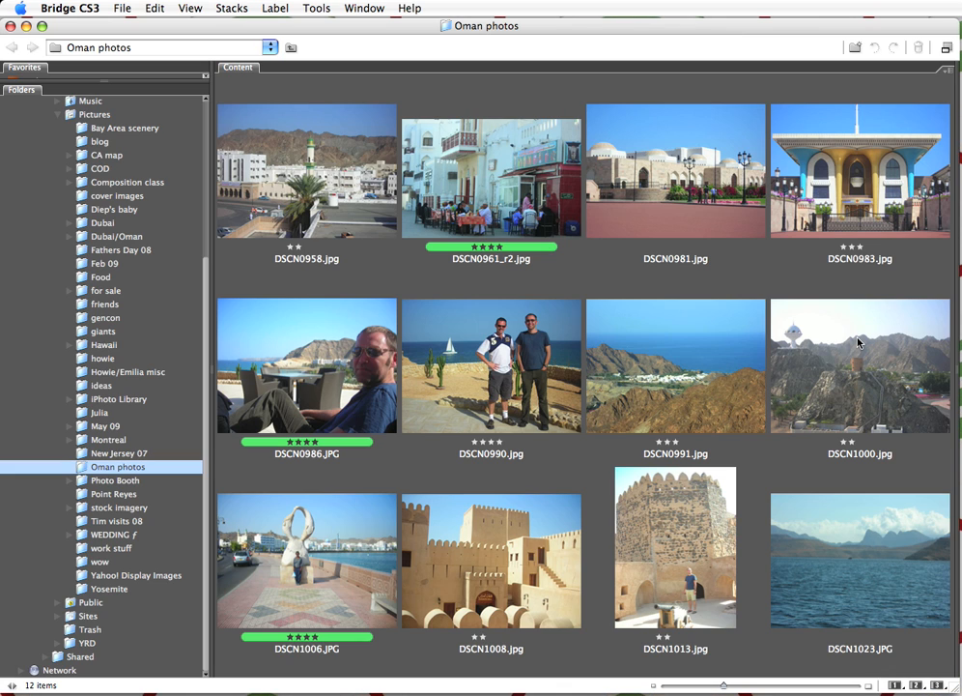
mouse_move(796, 329)
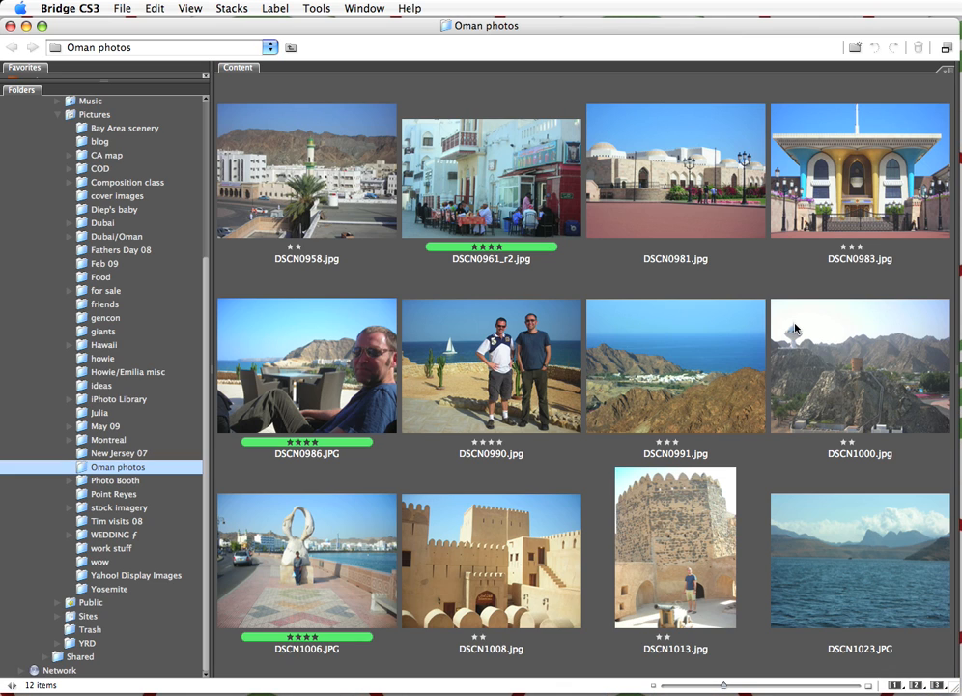
Start Tools > InDesign > Create InDesign Contact Sheet and view the placement order choices.
click(316, 8)
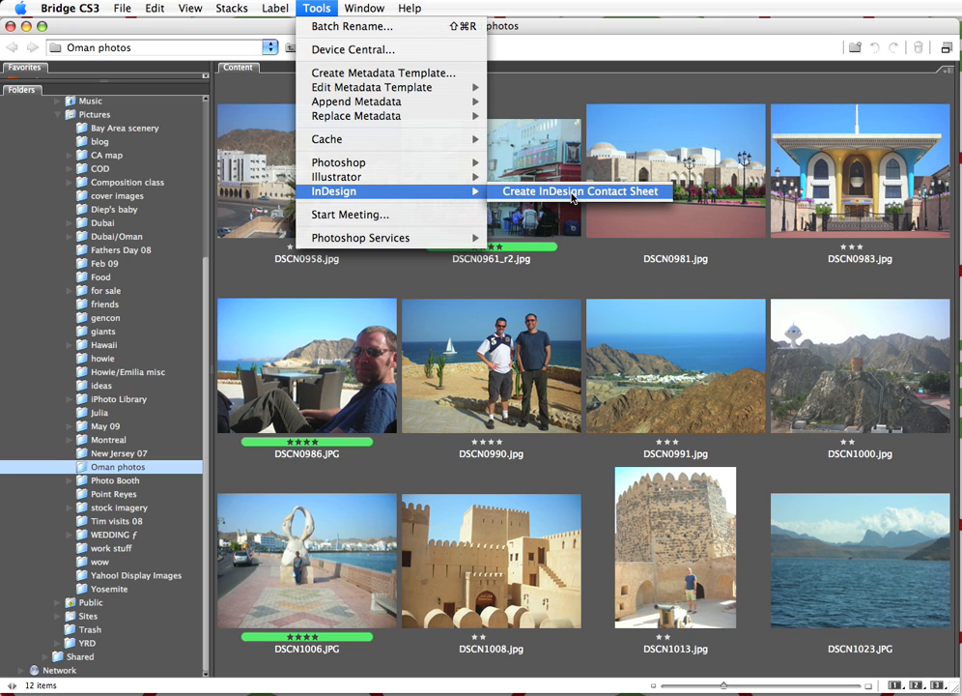
click(581, 192)
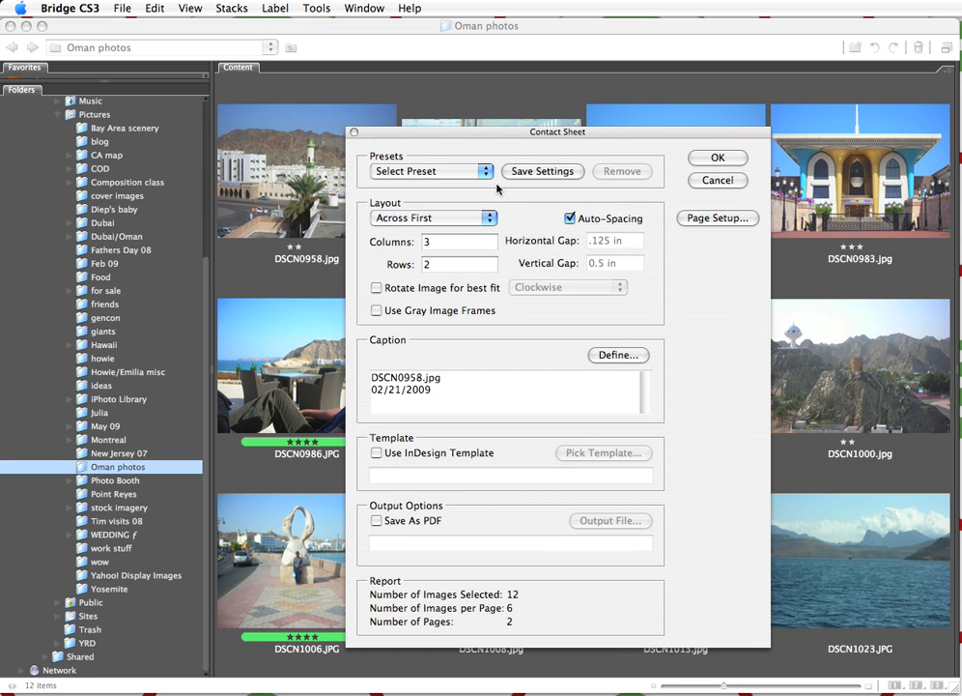
mouse_move(455, 214)
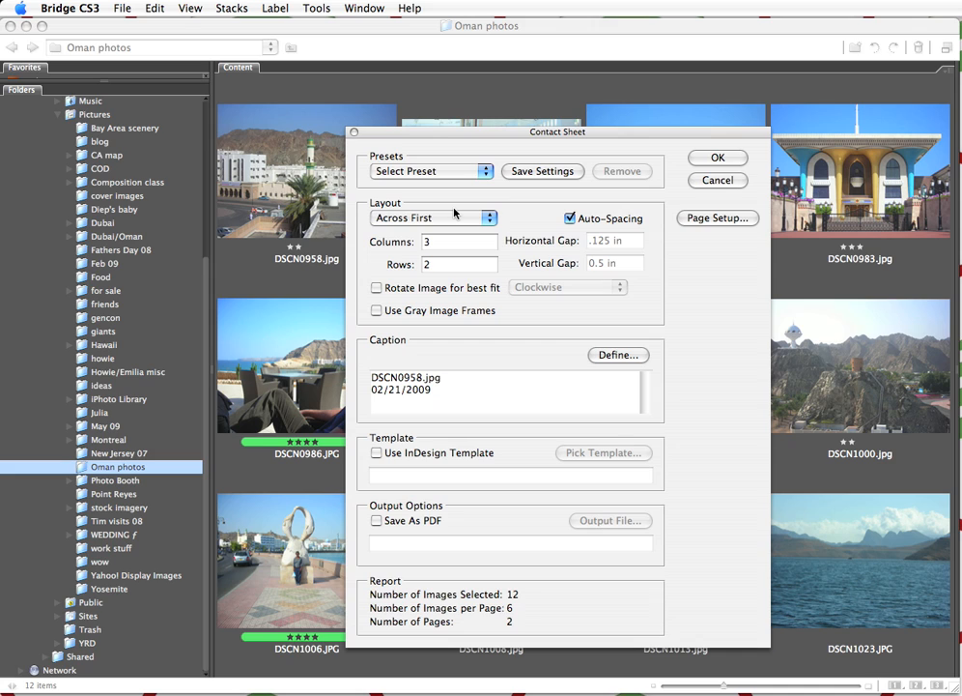
mouse_move(452, 214)
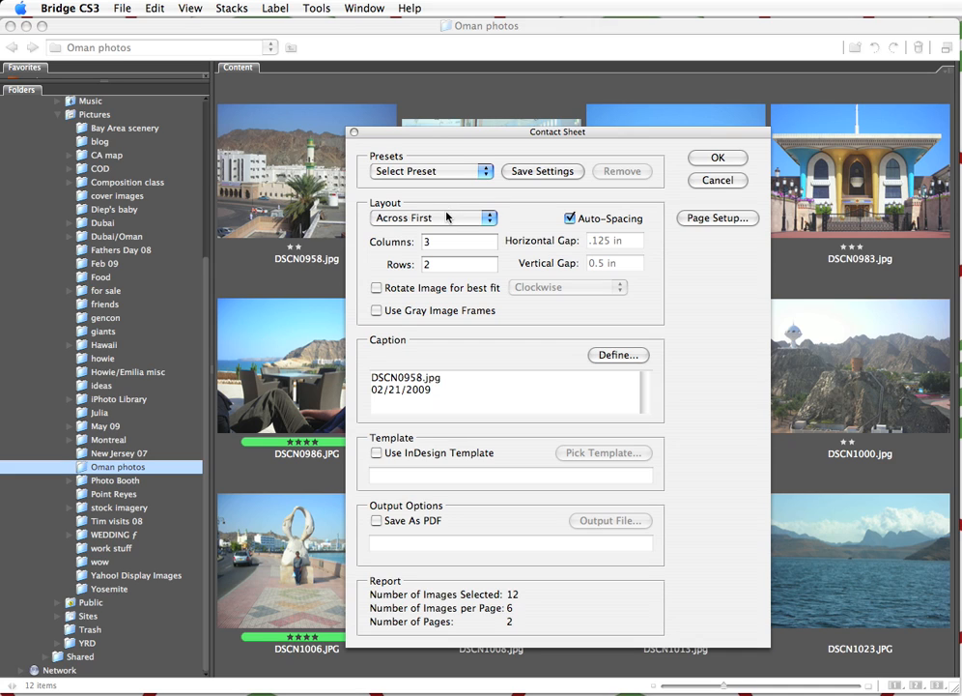
click(432, 217)
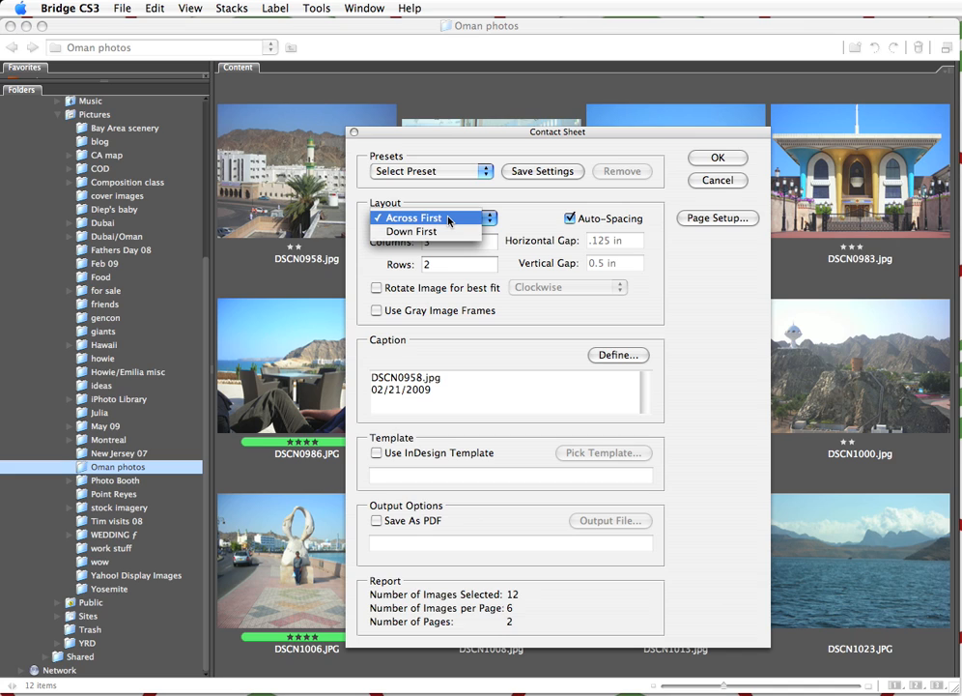
click(425, 217)
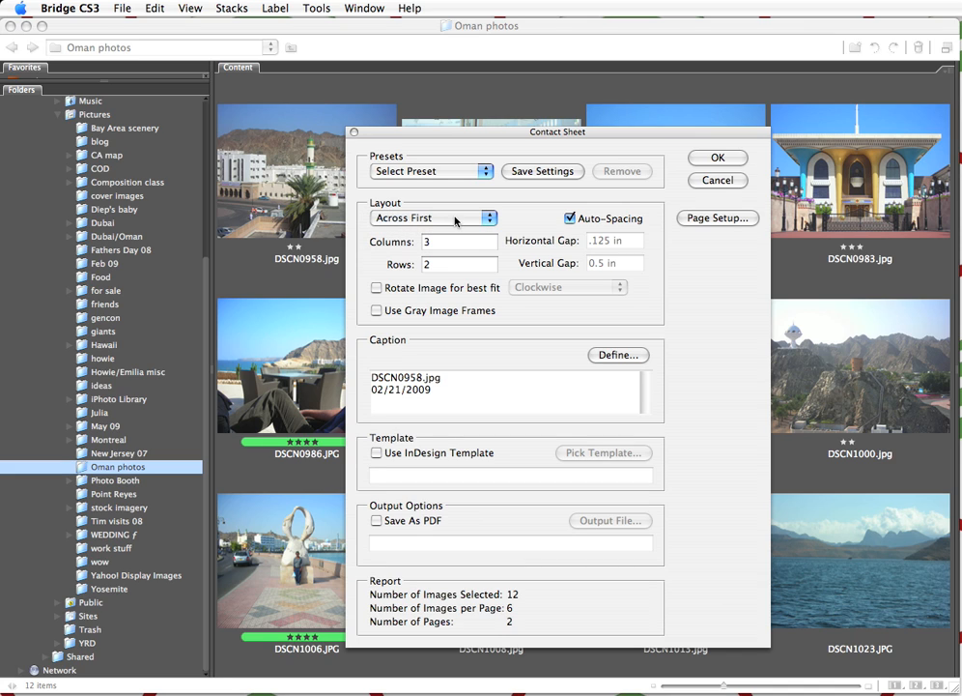
mouse_move(462, 230)
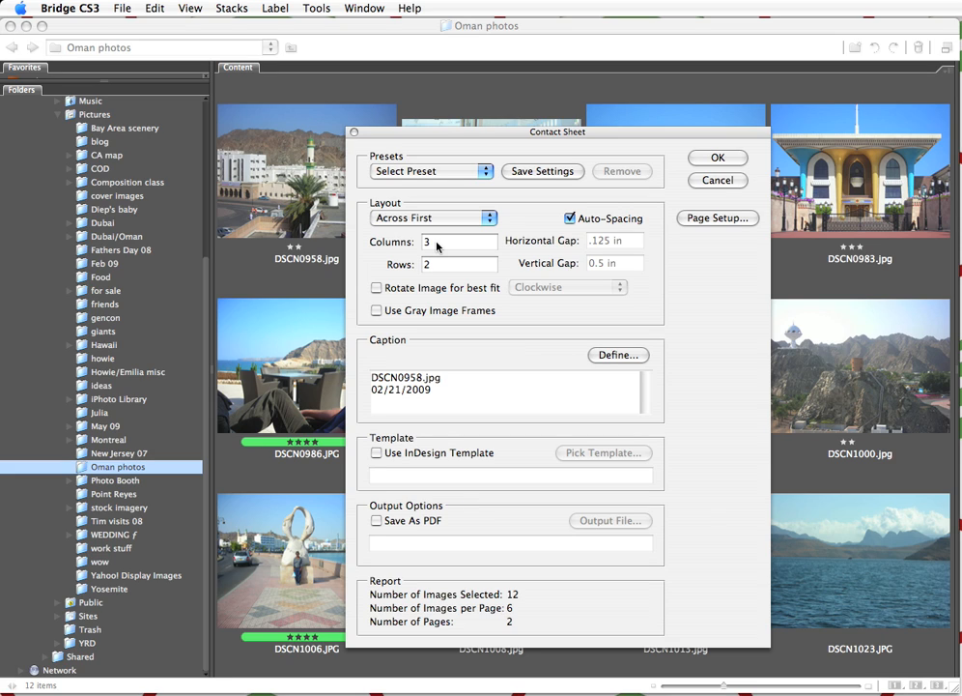
mouse_move(436, 248)
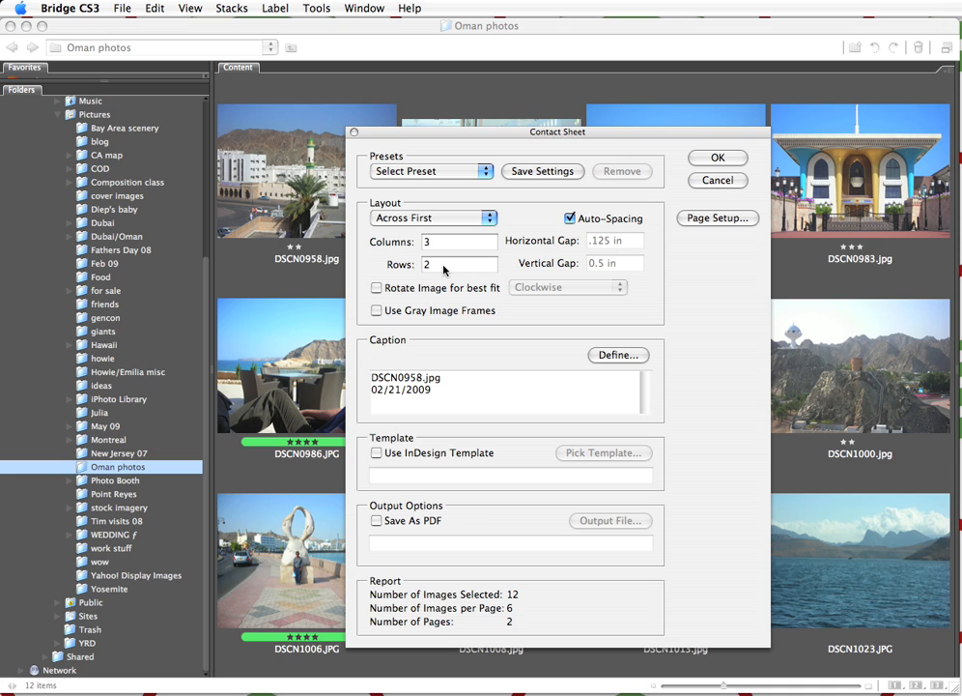
mouse_move(447, 268)
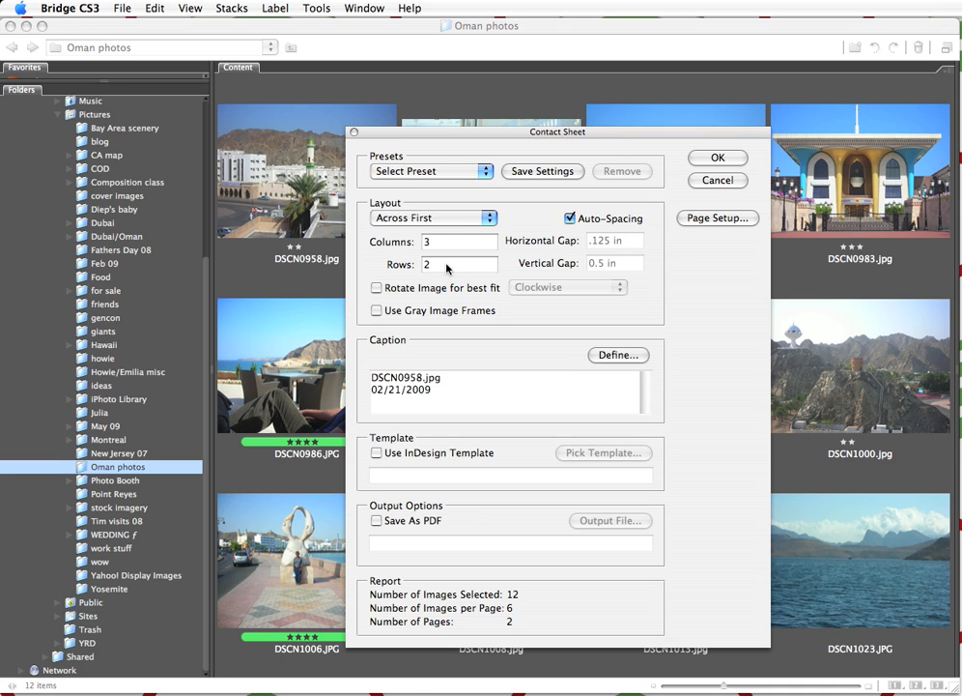
mouse_move(472, 262)
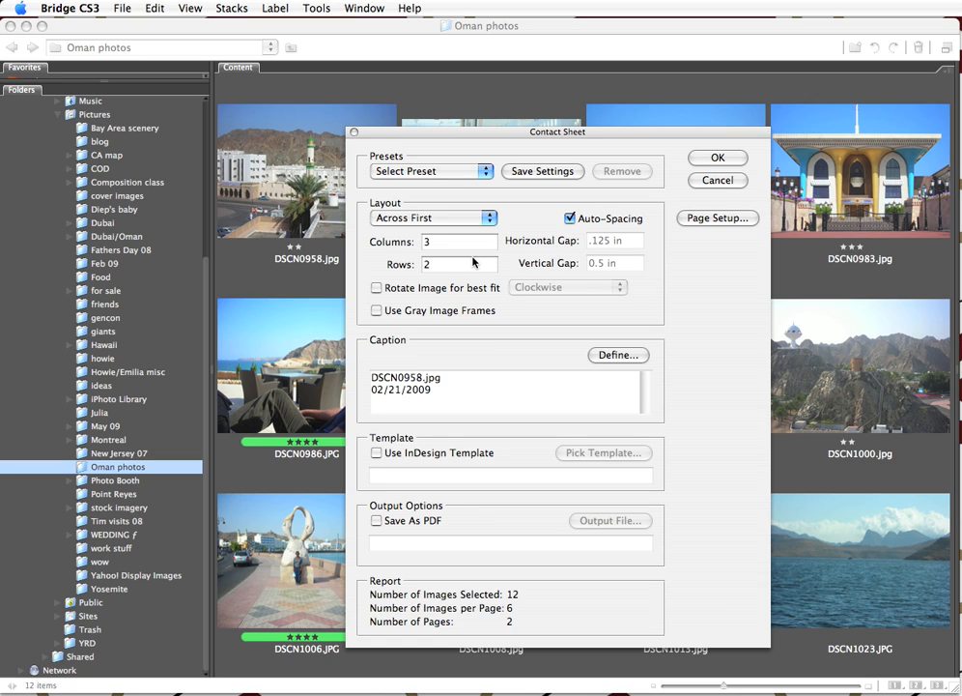
mouse_move(566, 232)
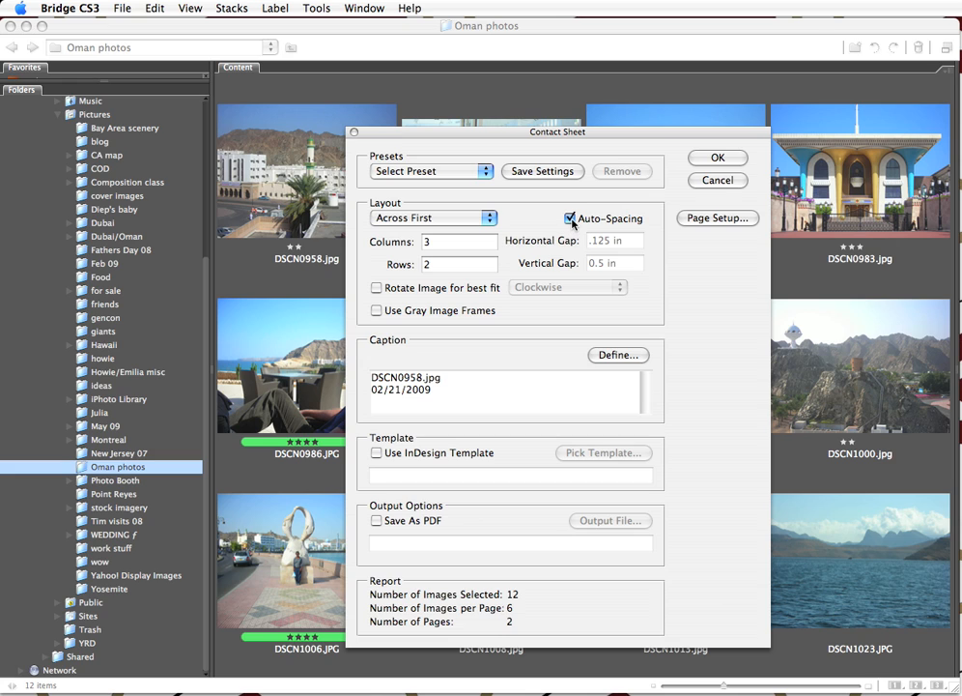
click(571, 218)
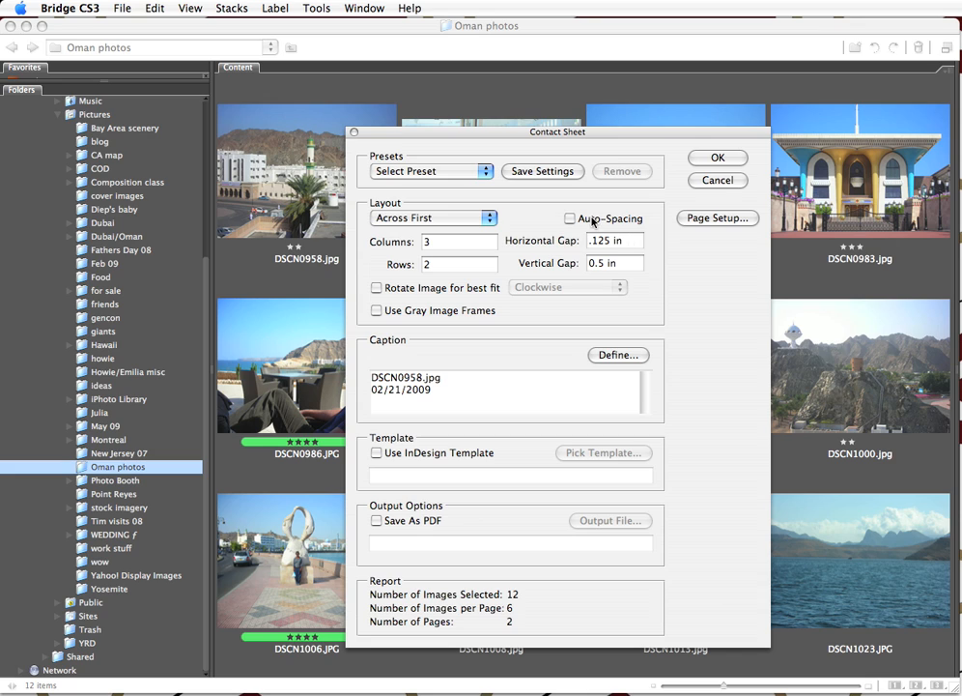
click(570, 218)
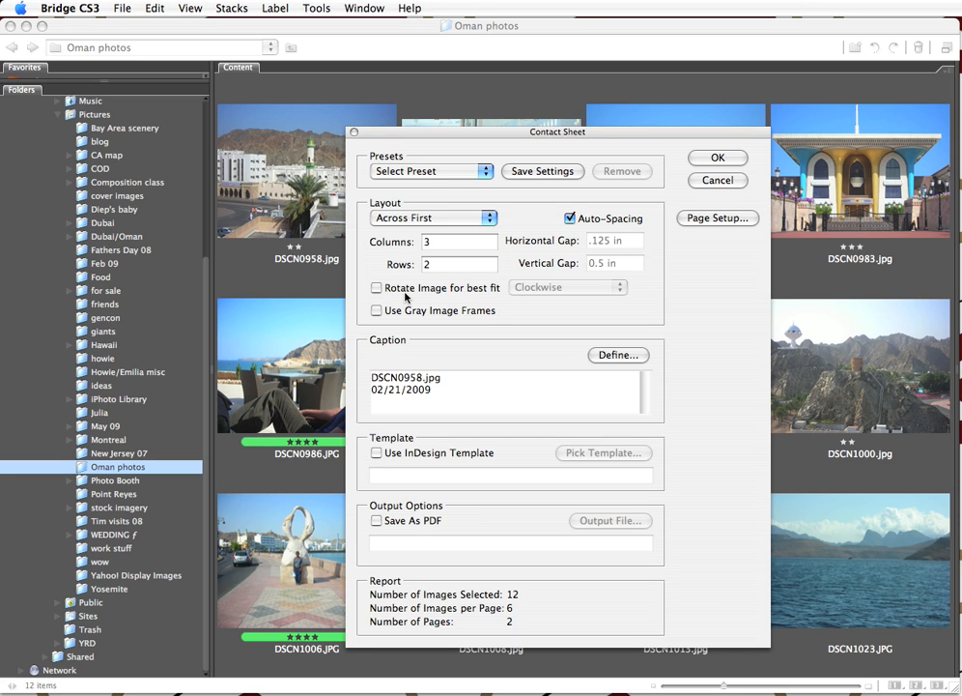
mouse_move(402, 297)
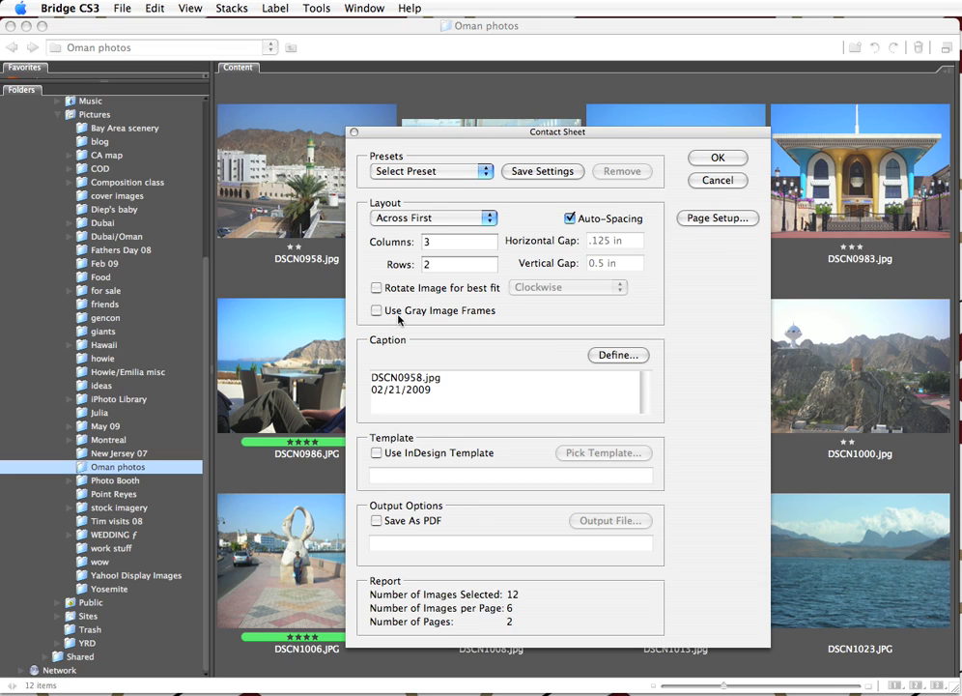
mouse_move(399, 319)
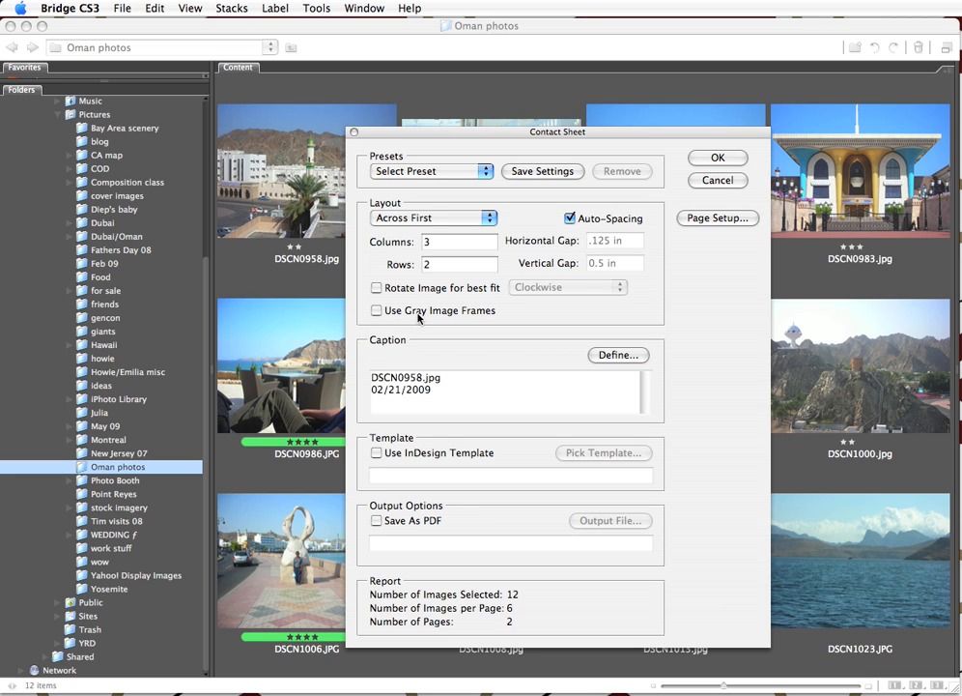
mouse_move(406, 319)
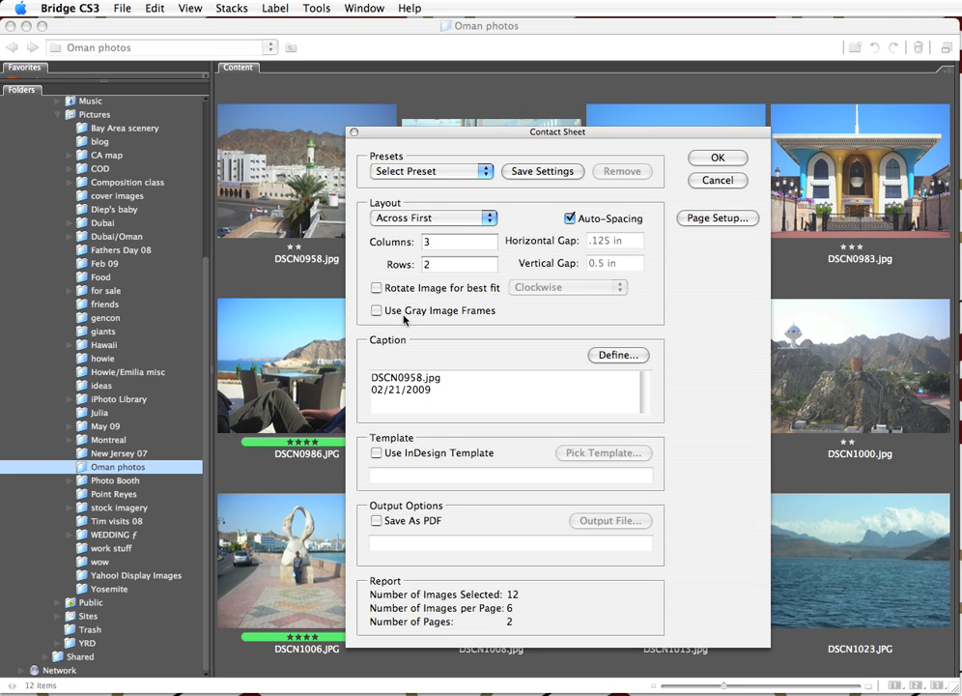
mouse_move(534, 351)
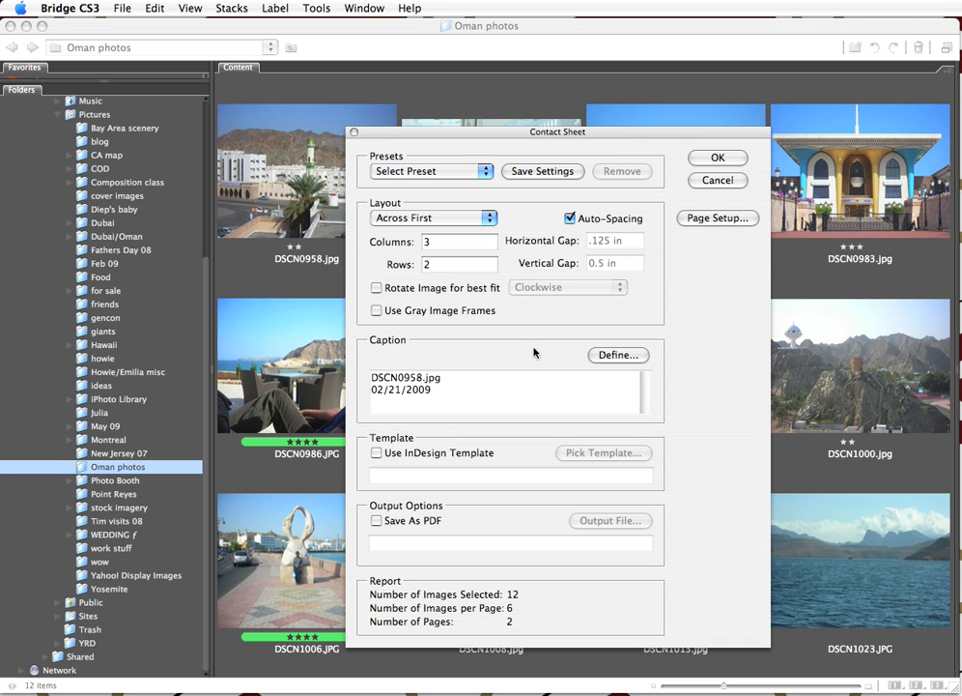
mouse_move(553, 354)
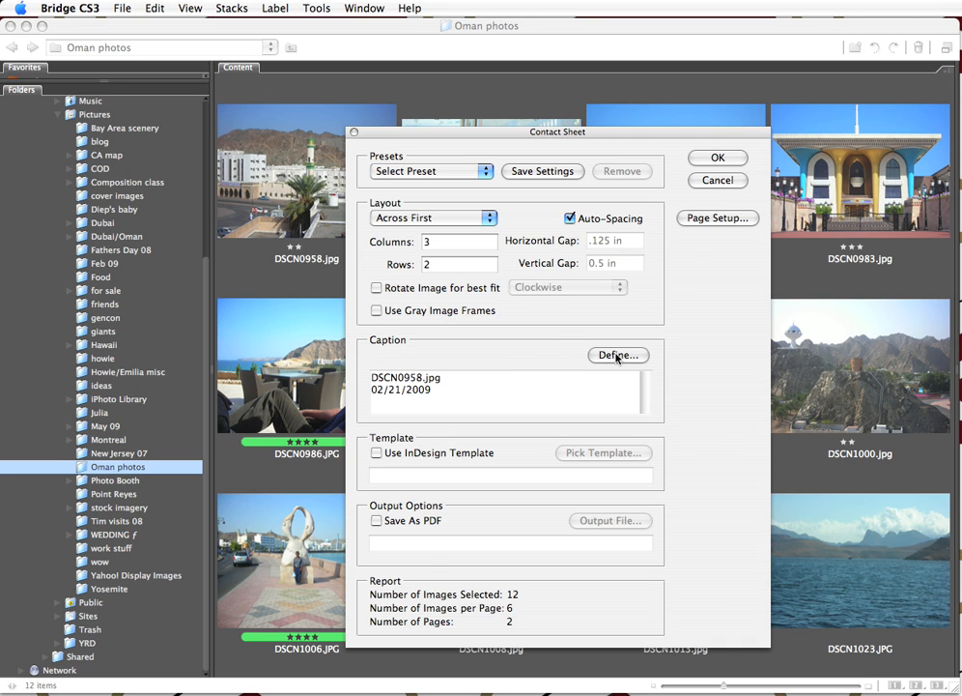
In the caption definition, remove the existing cdate line.
click(619, 354)
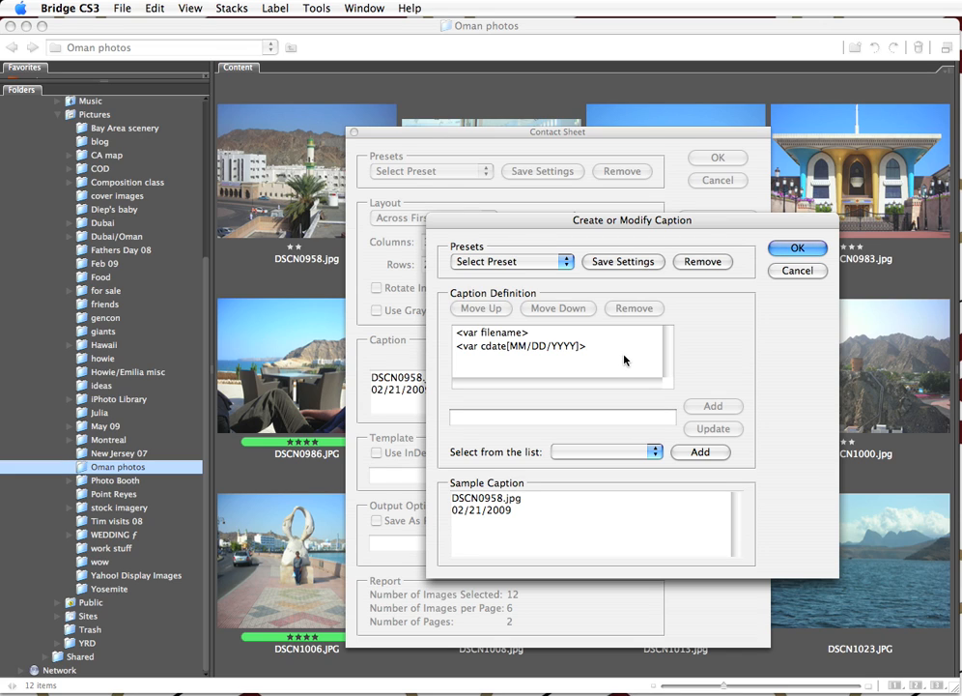
mouse_move(623, 361)
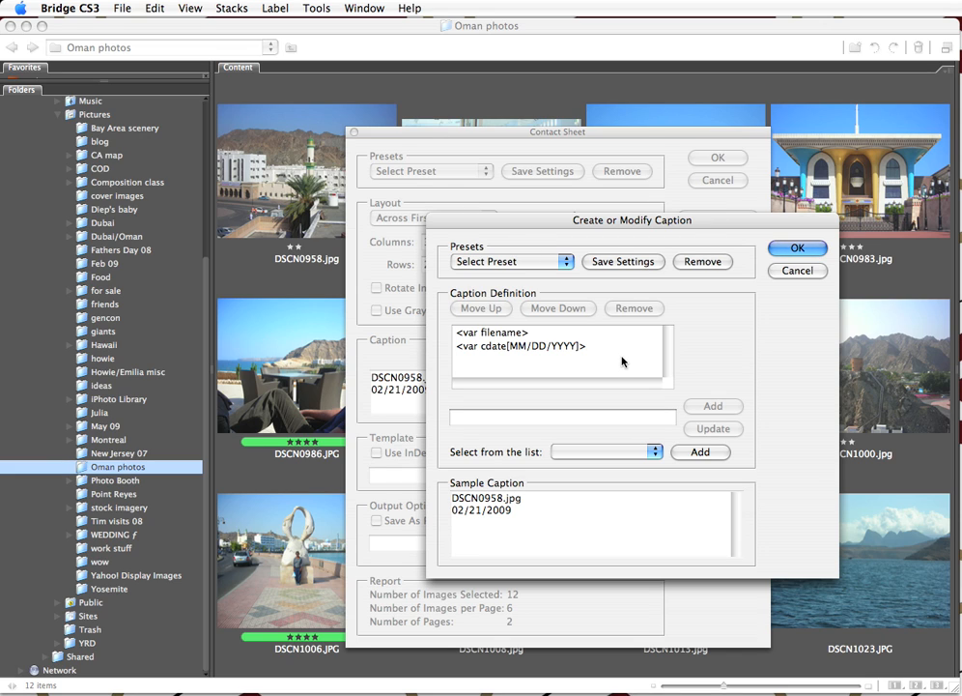
mouse_move(592, 356)
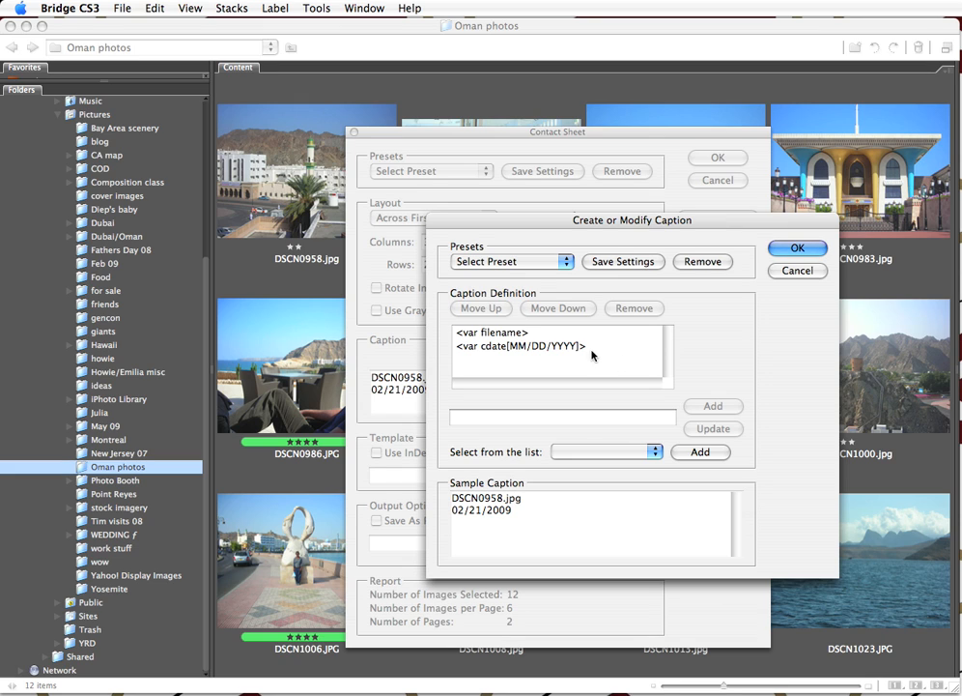
click(522, 346)
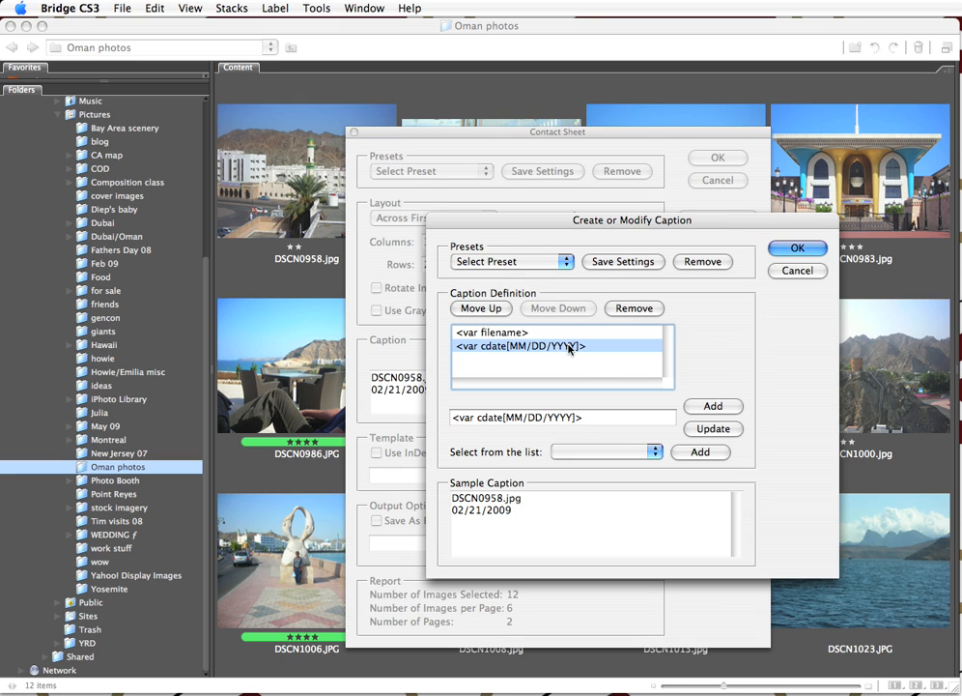
mouse_move(665, 350)
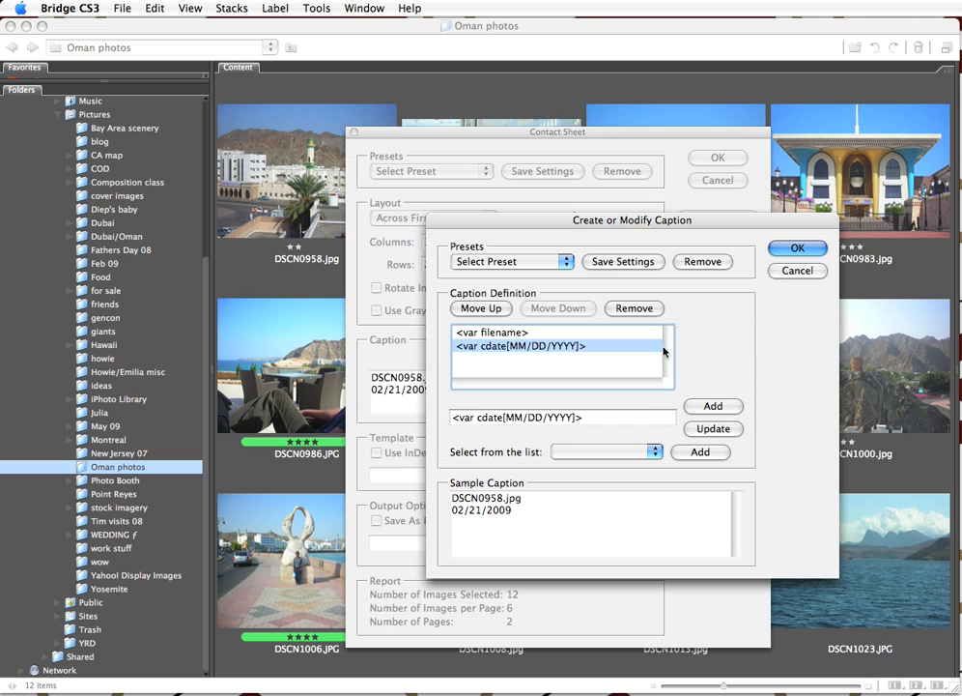
click(634, 308)
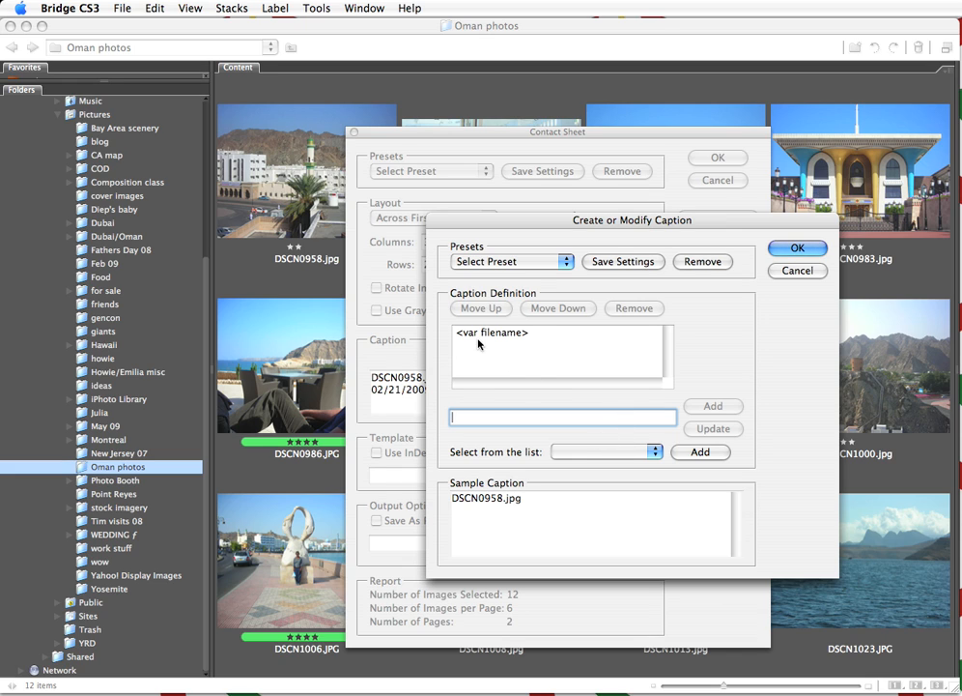
mouse_move(475, 339)
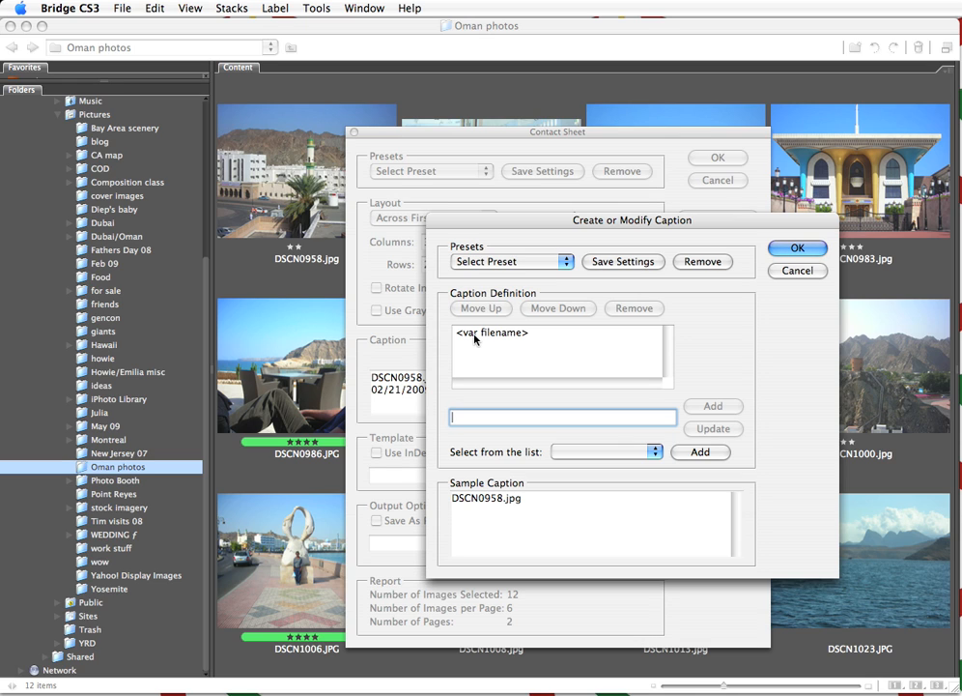
mouse_move(570, 461)
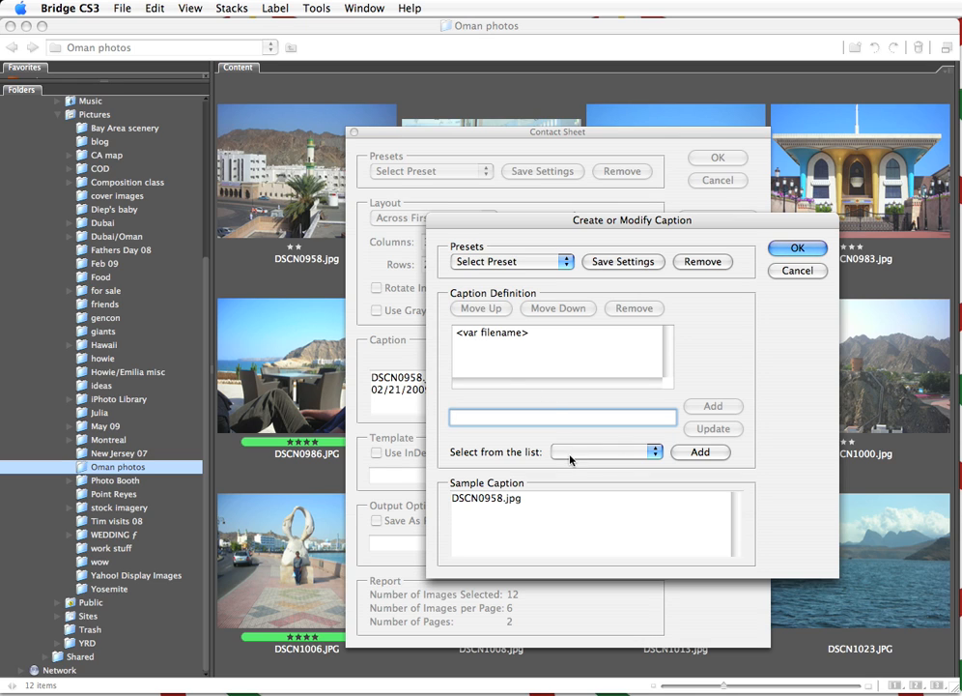
Add Creation Date beneath the filename, formatted as MM/DD/YYYY.
click(607, 451)
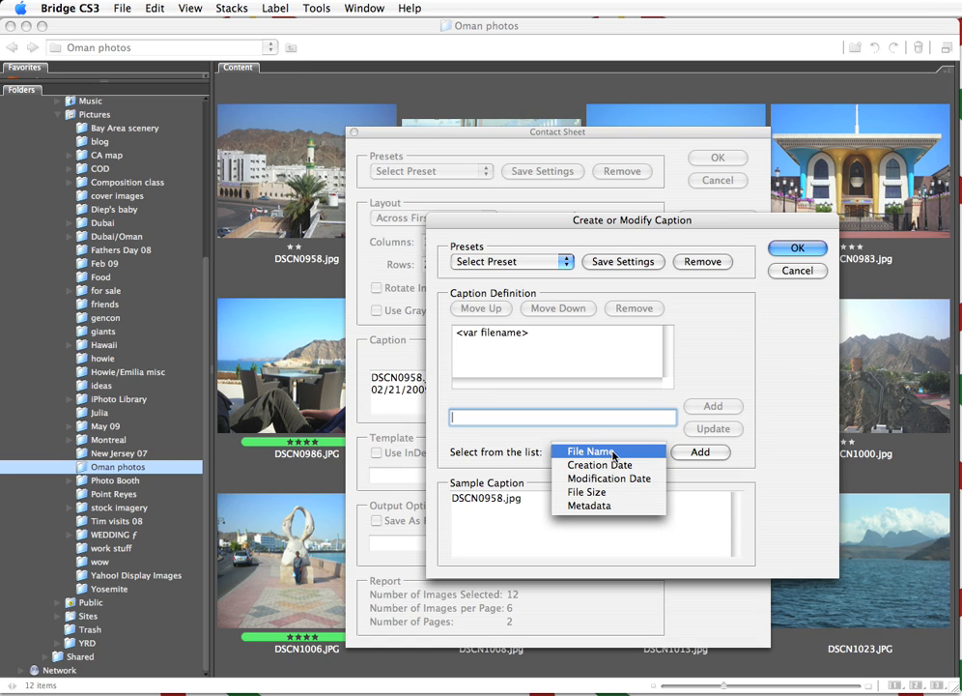
mouse_move(609, 479)
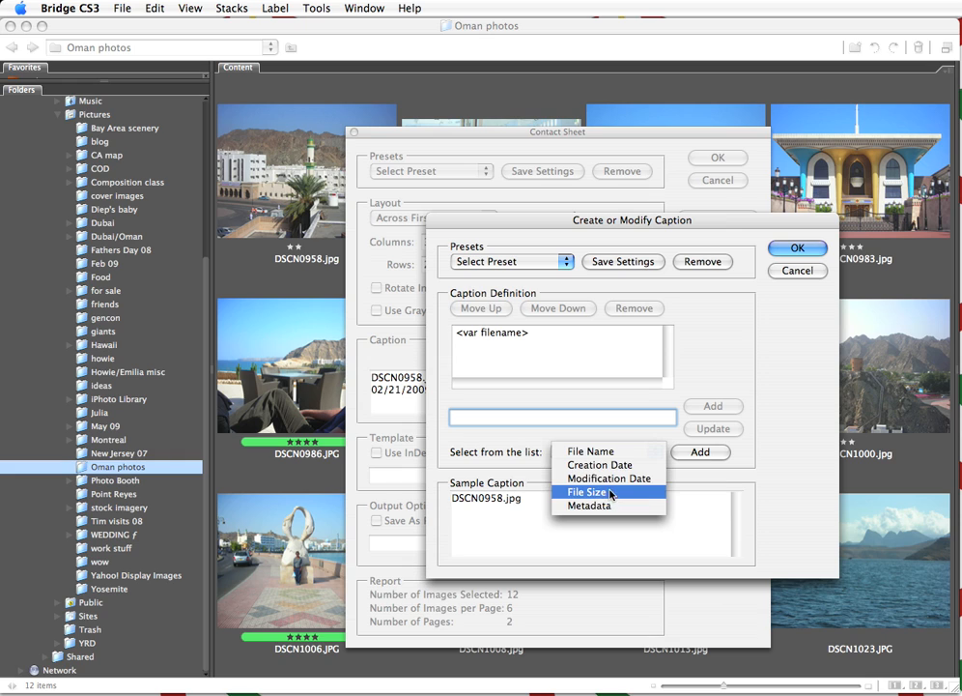
mouse_move(600, 465)
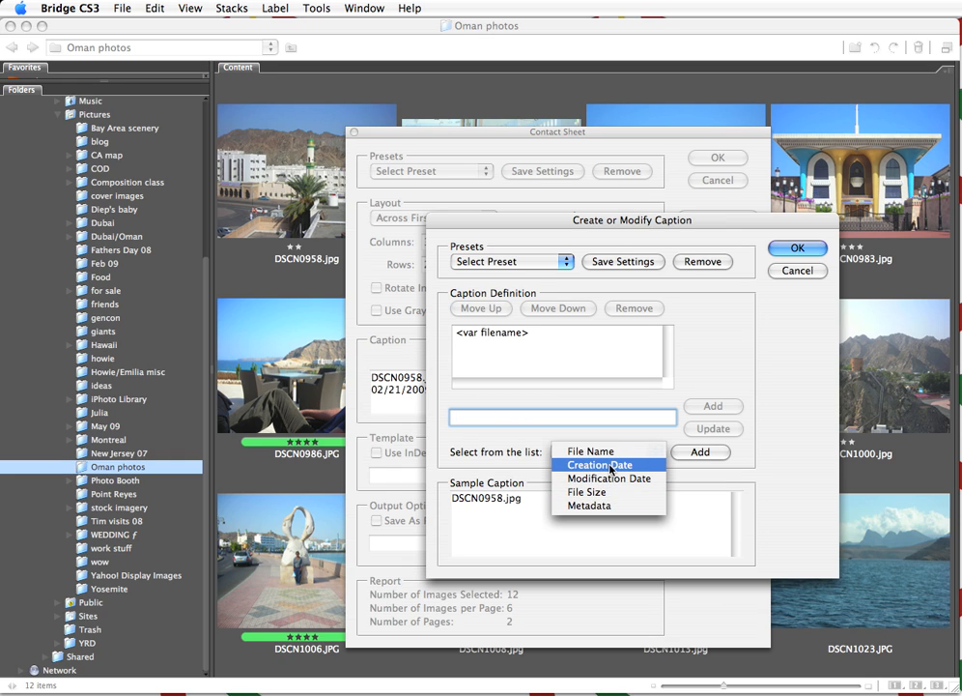
click(599, 465)
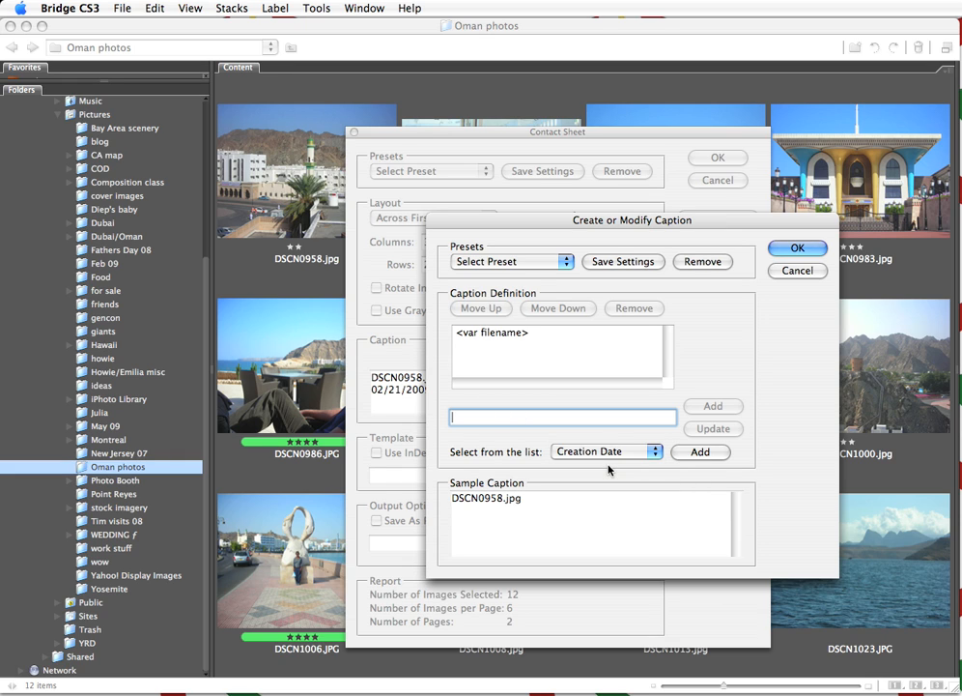
click(700, 452)
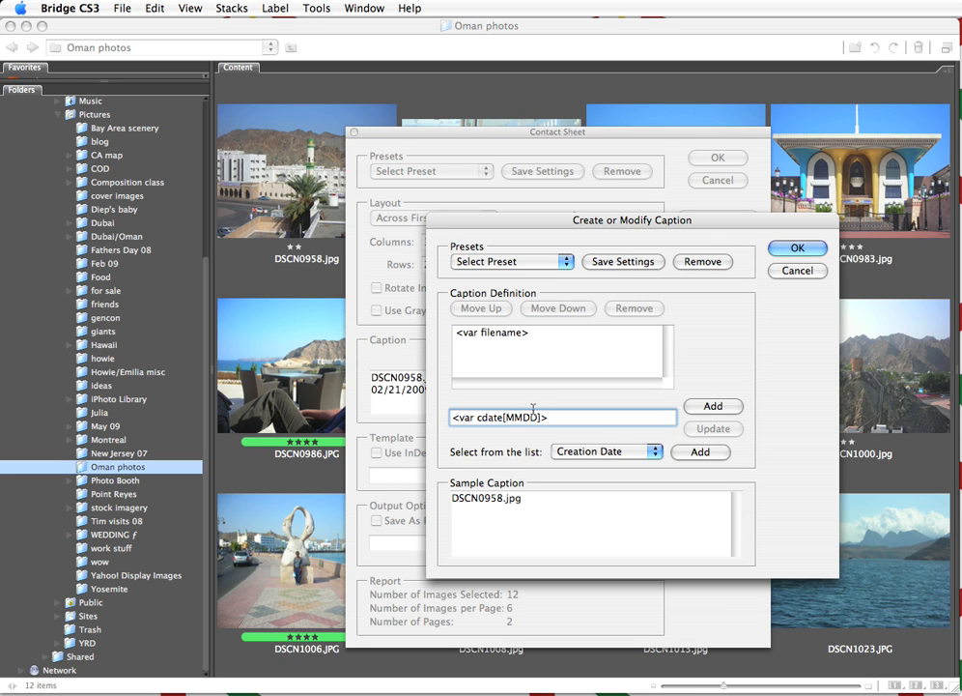
text(/DD/)
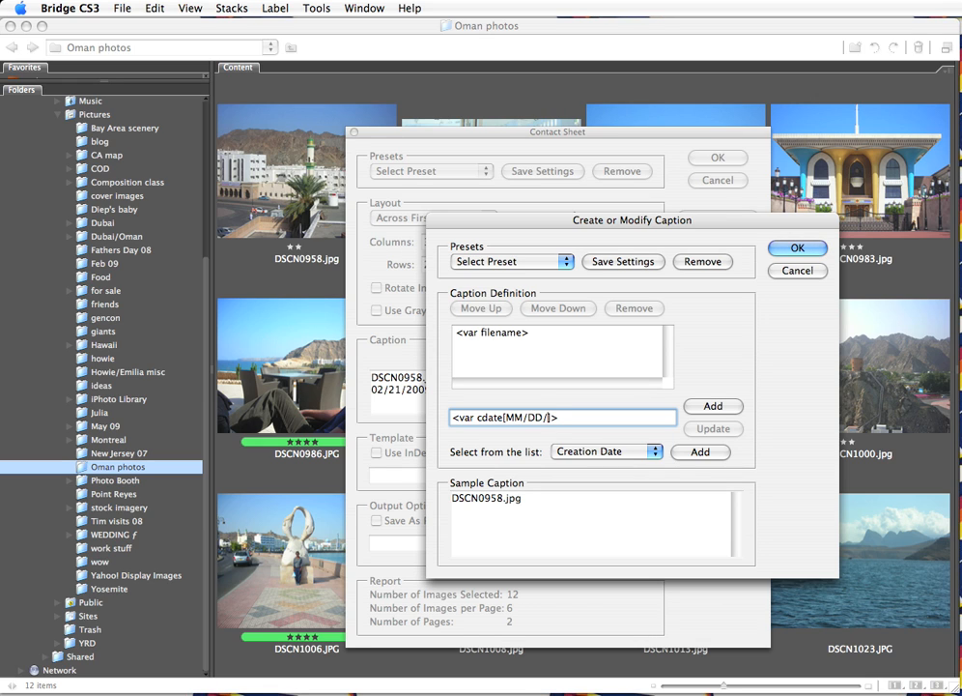
text(YY)
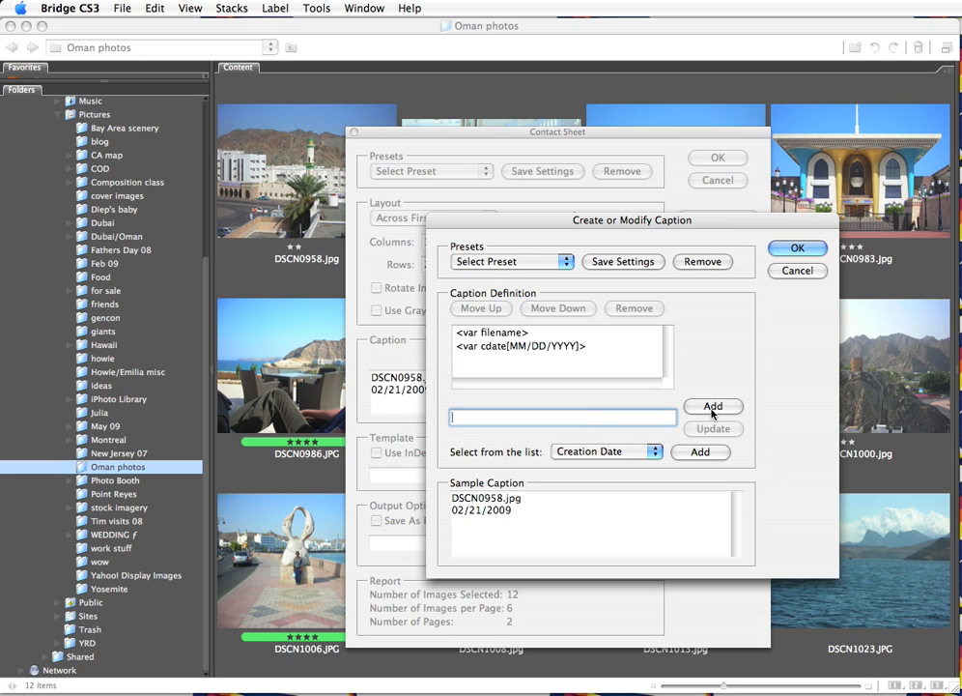
mouse_move(488, 350)
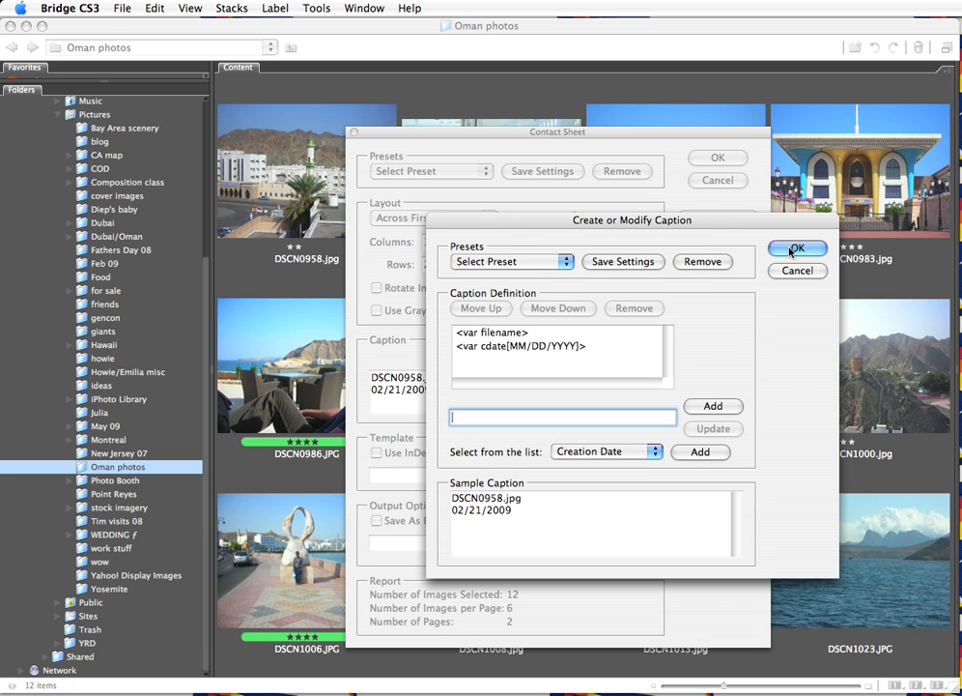
Apply the filename-and-date caption, leaving the InDesign template option off.
click(798, 248)
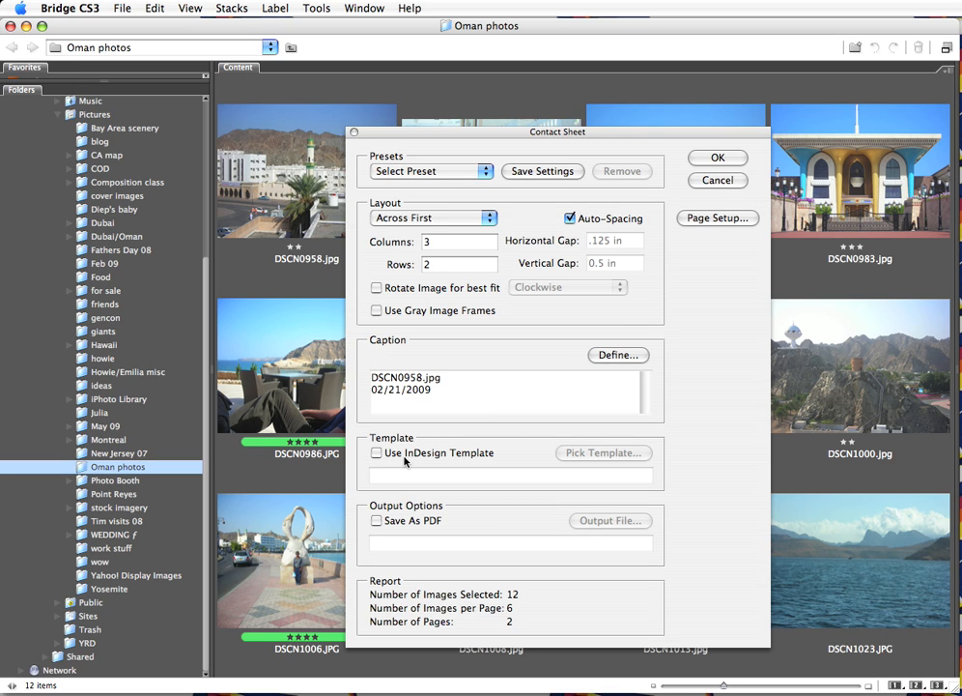
click(376, 452)
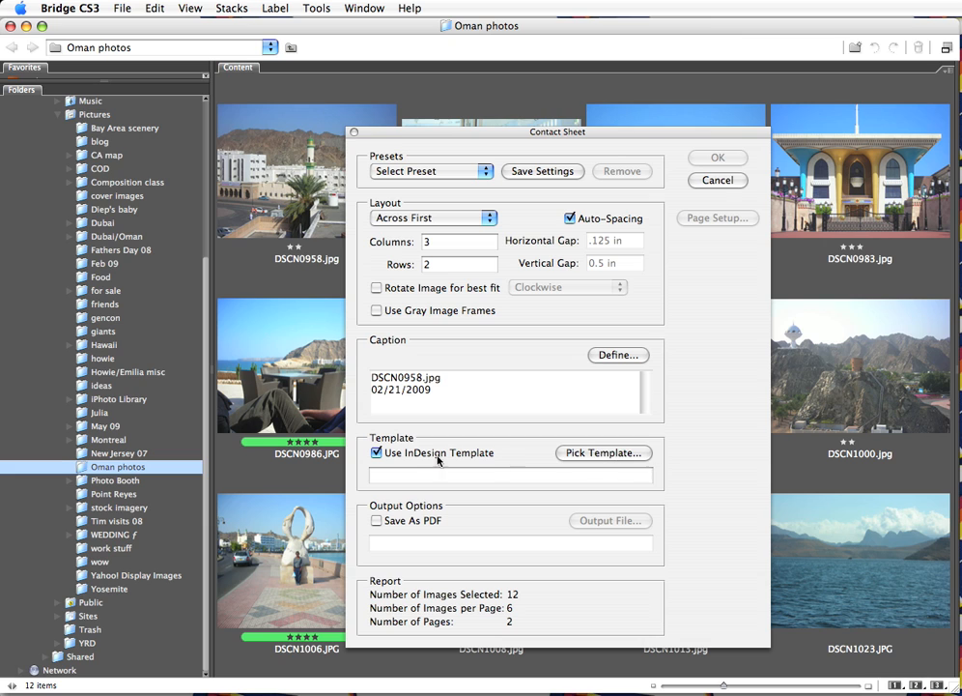
click(376, 452)
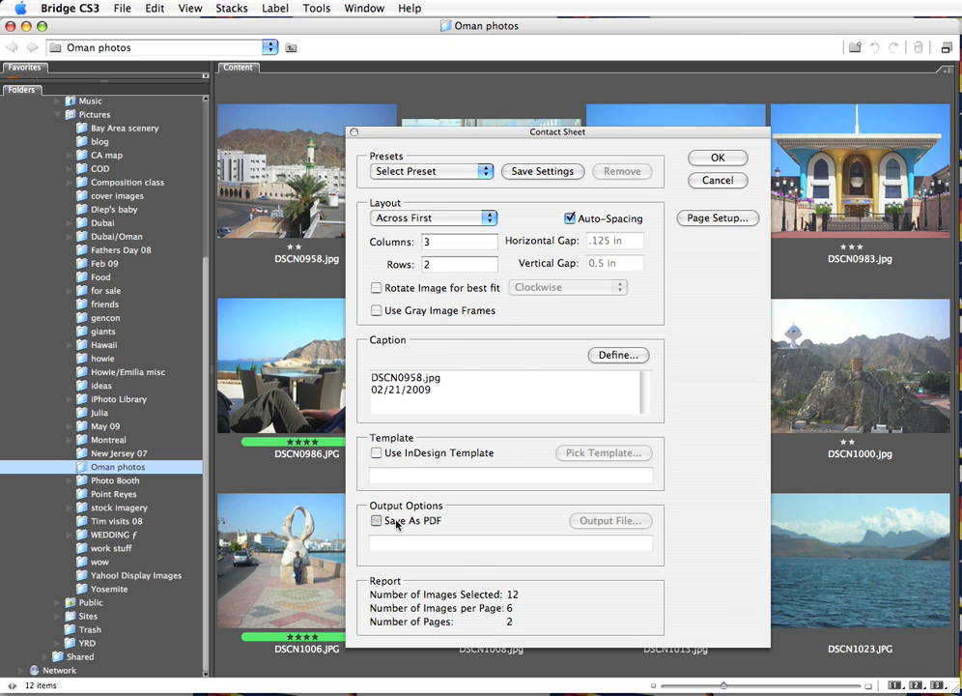
Enable Save As PDF with the [High Quality Print] preset.
click(377, 520)
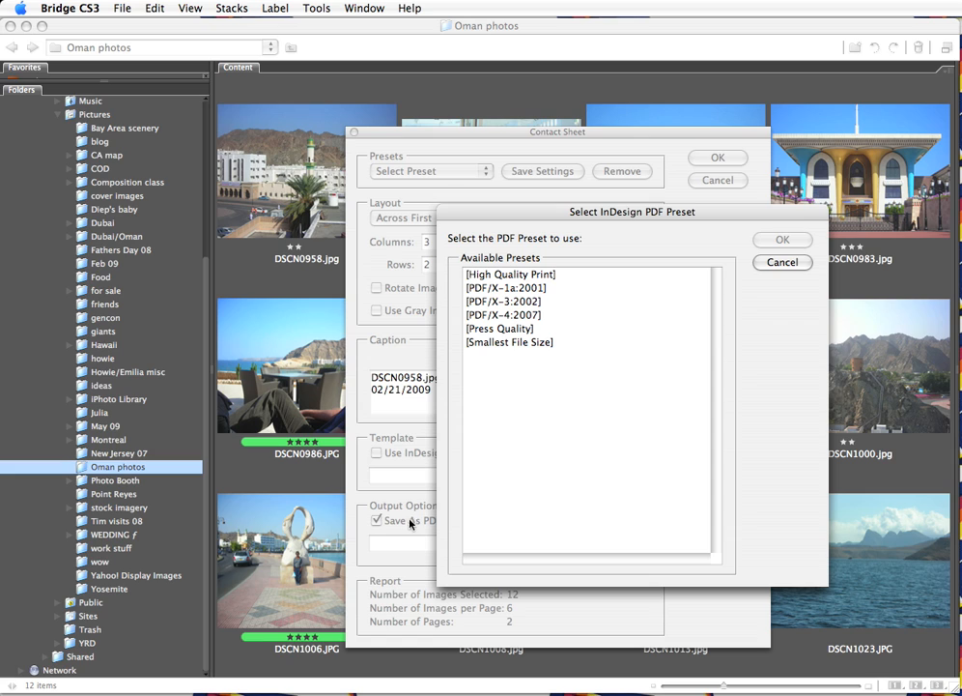
mouse_move(581, 330)
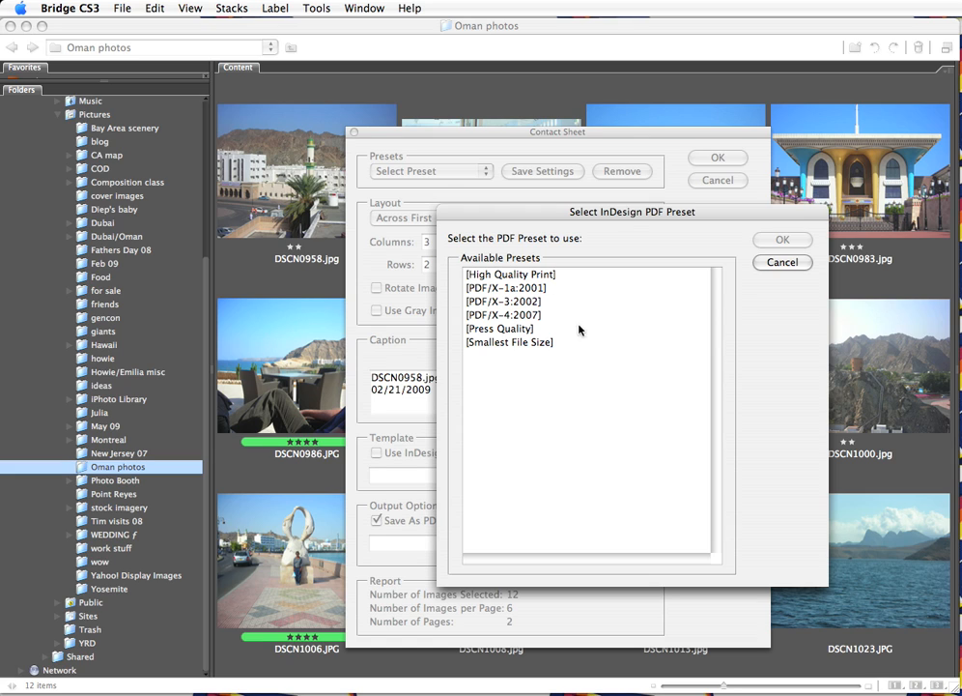
click(511, 275)
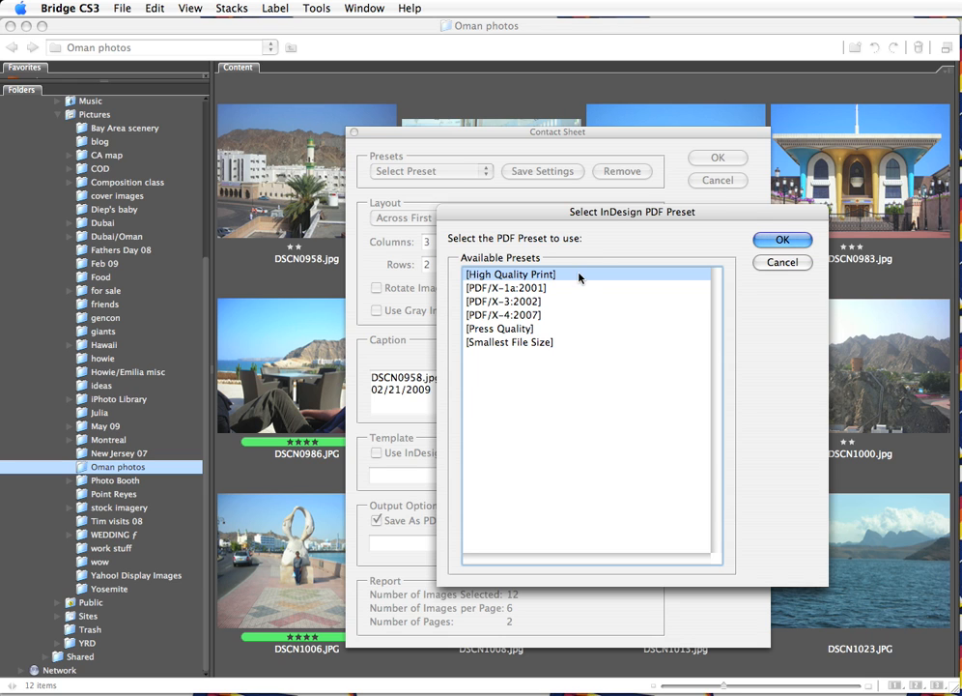
click(782, 239)
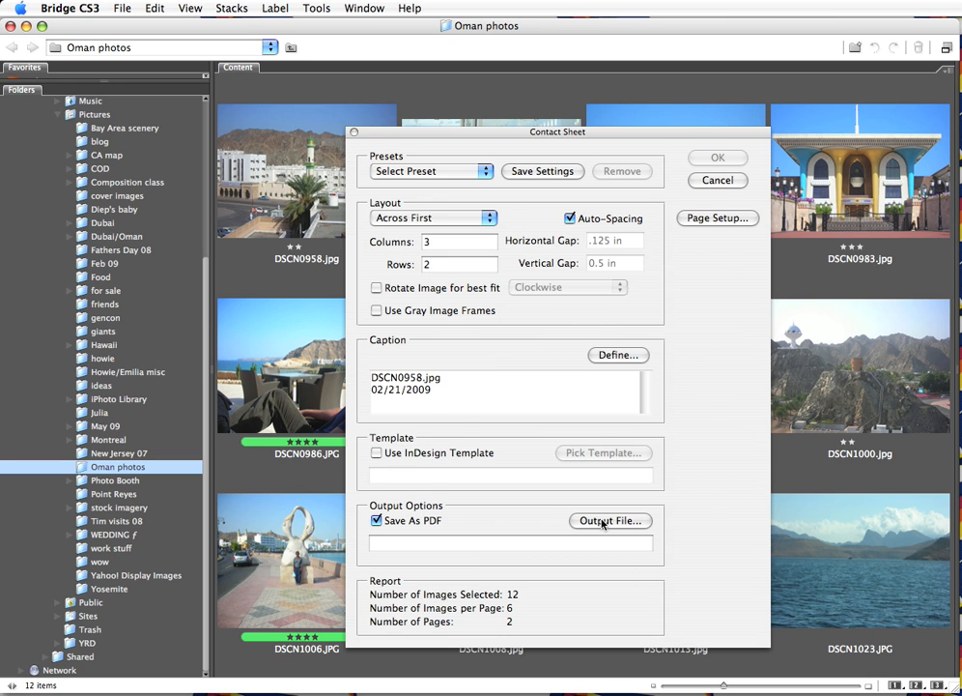
click(609, 520)
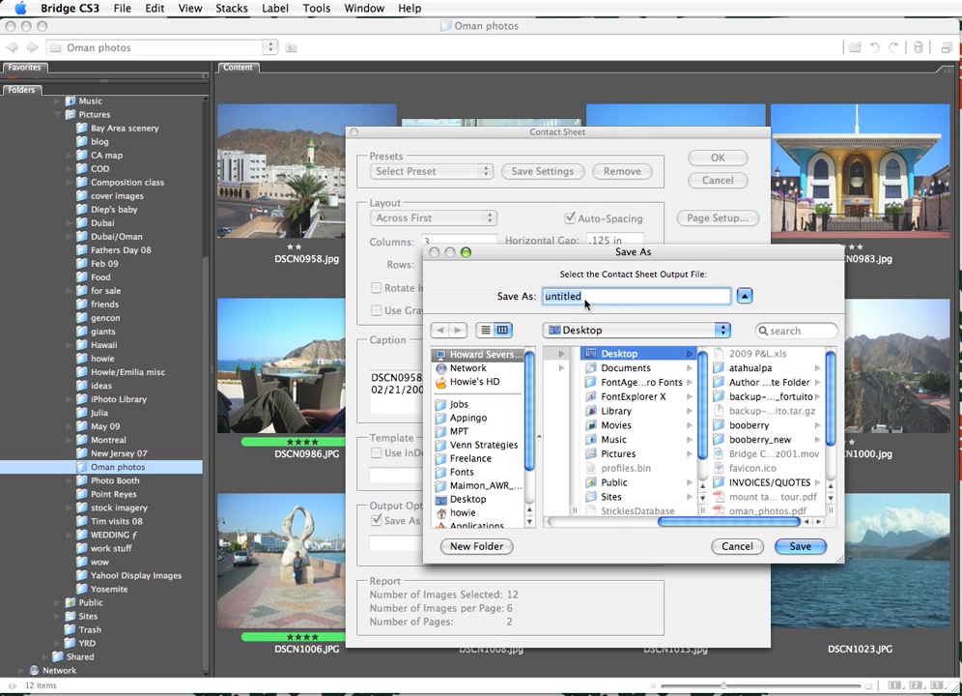
mouse_move(586, 304)
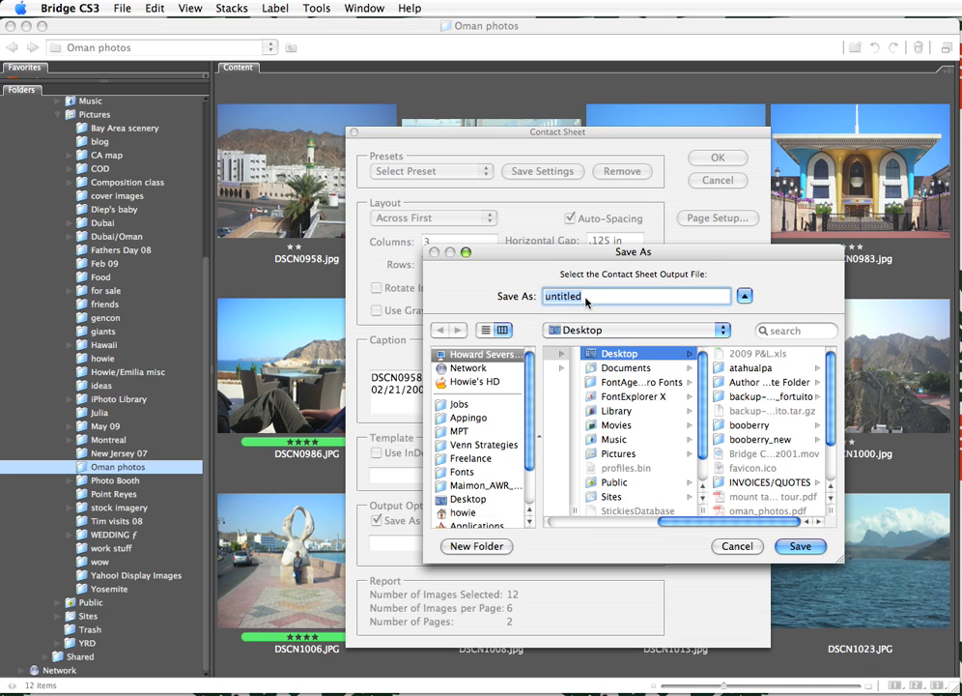
mouse_move(589, 302)
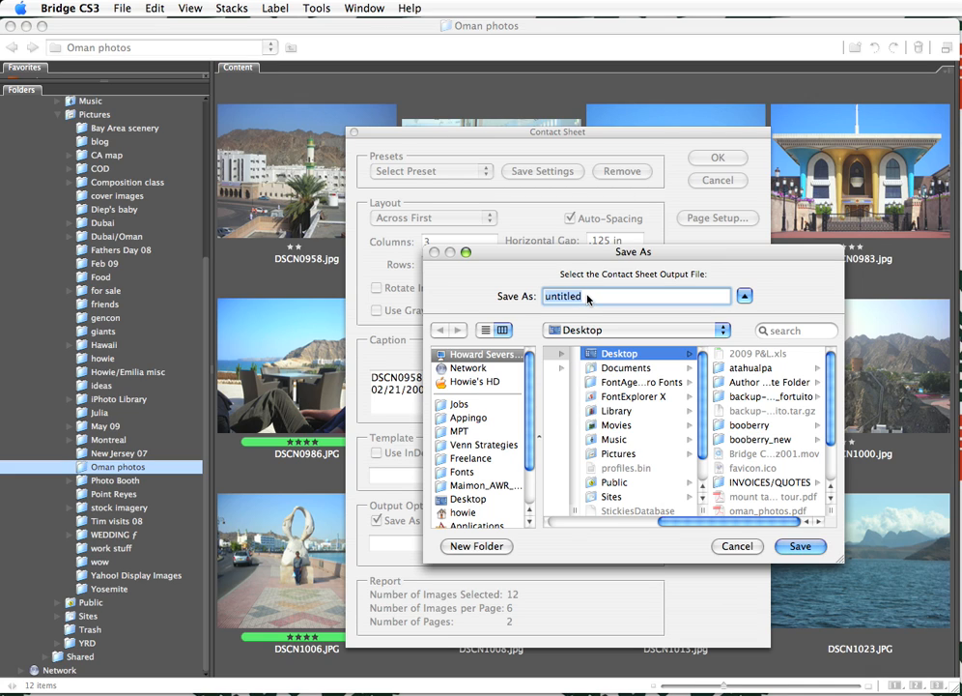
text(howie_oman)
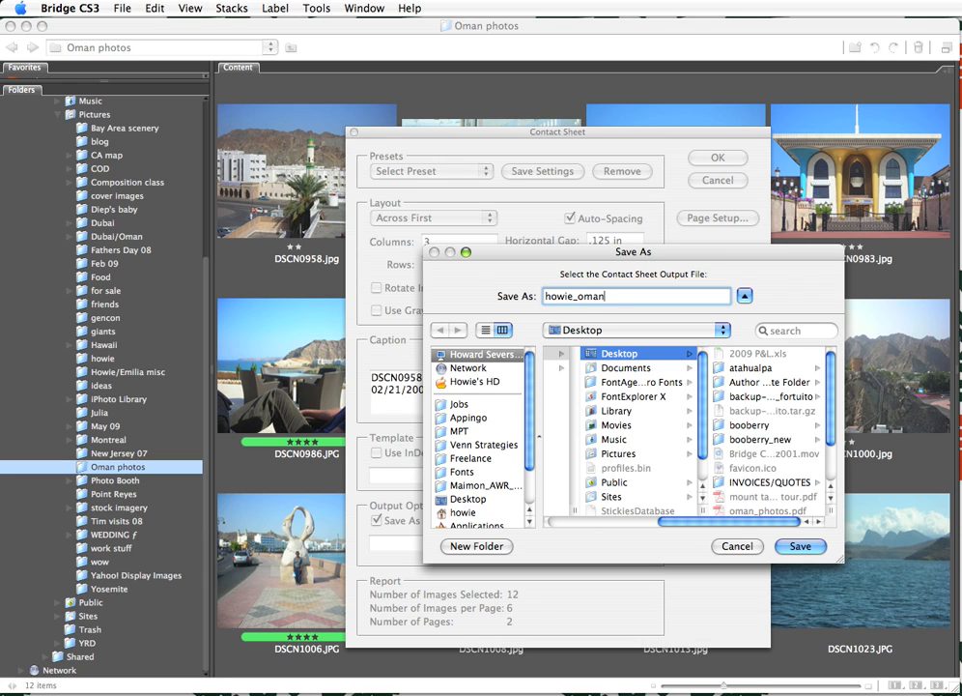
text(_photos)
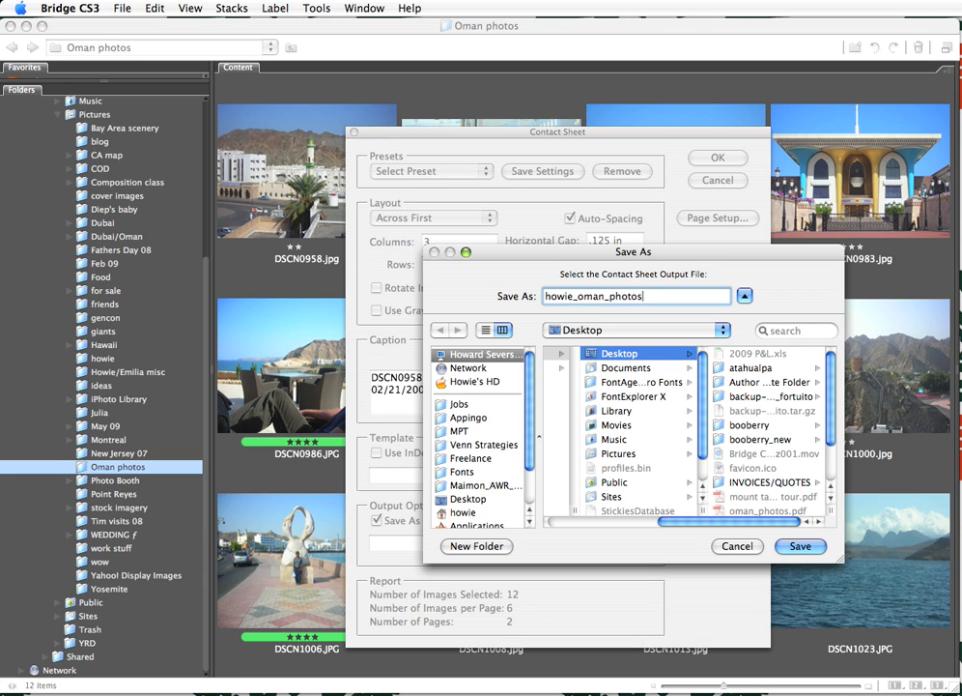
text(\)
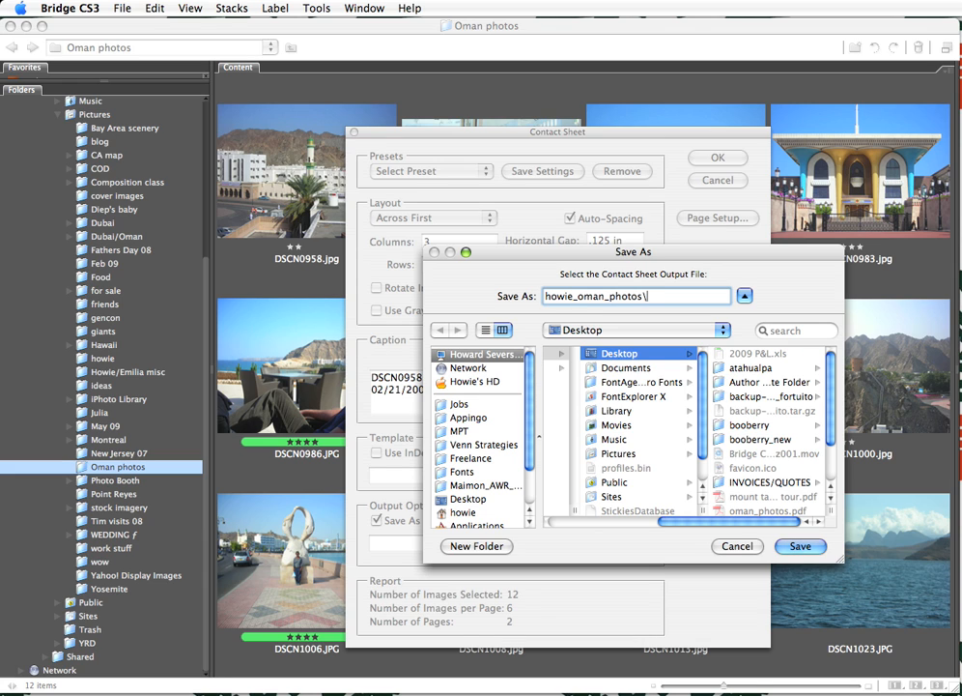
click(800, 546)
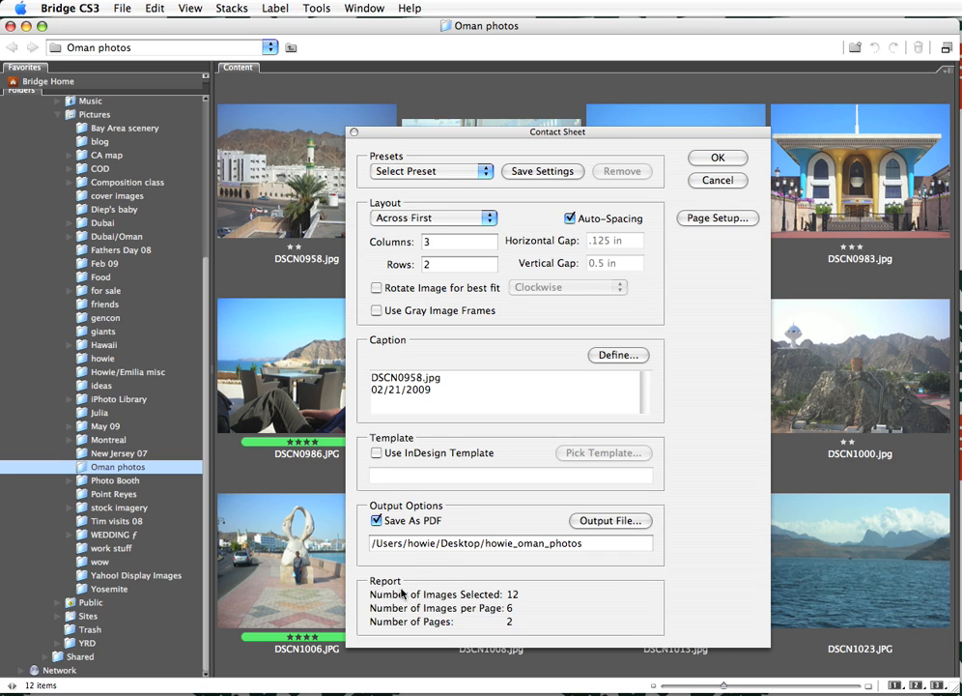
mouse_move(376, 603)
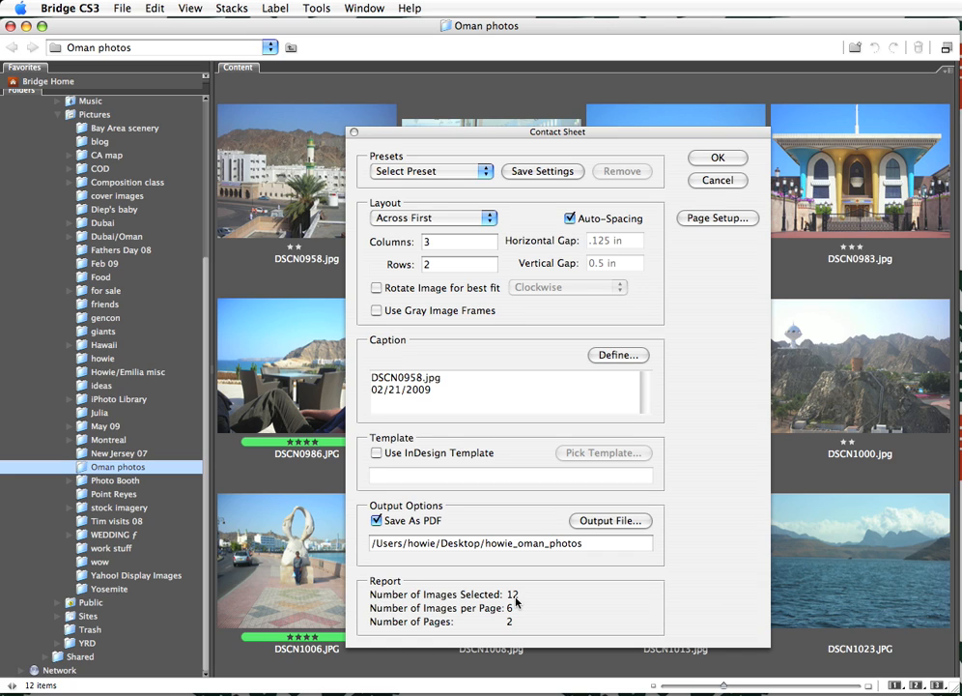
mouse_move(500, 615)
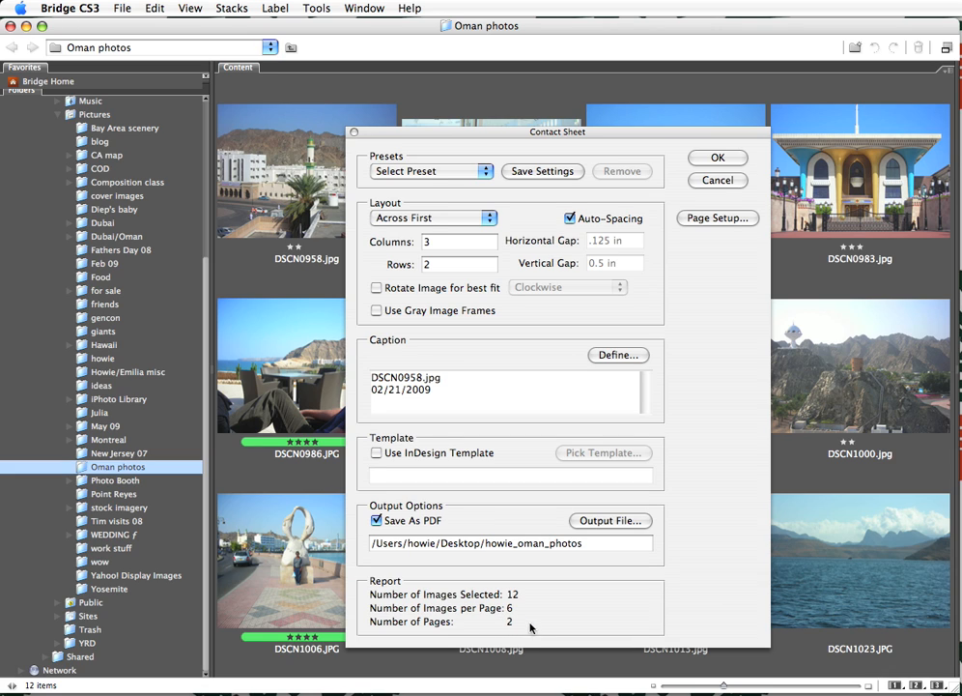
mouse_move(647, 311)
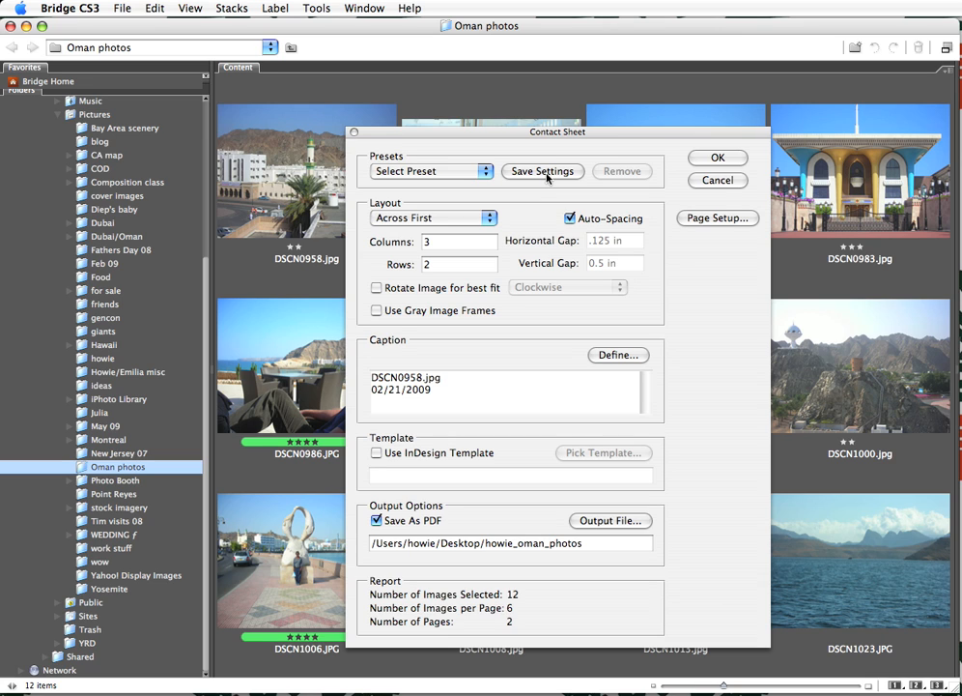
click(542, 171)
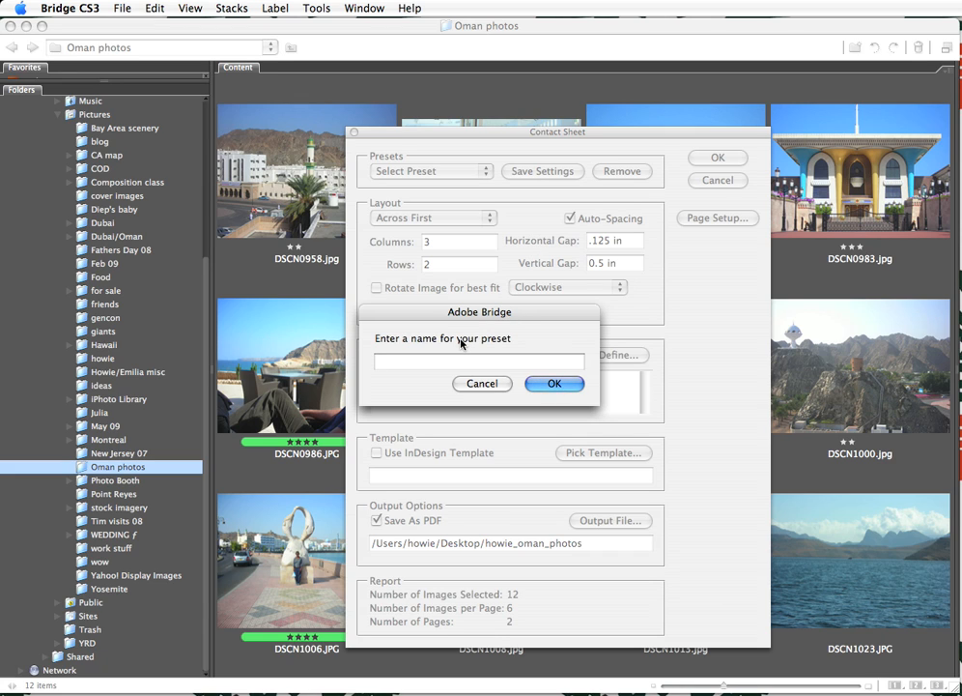
text(howie oman photos)
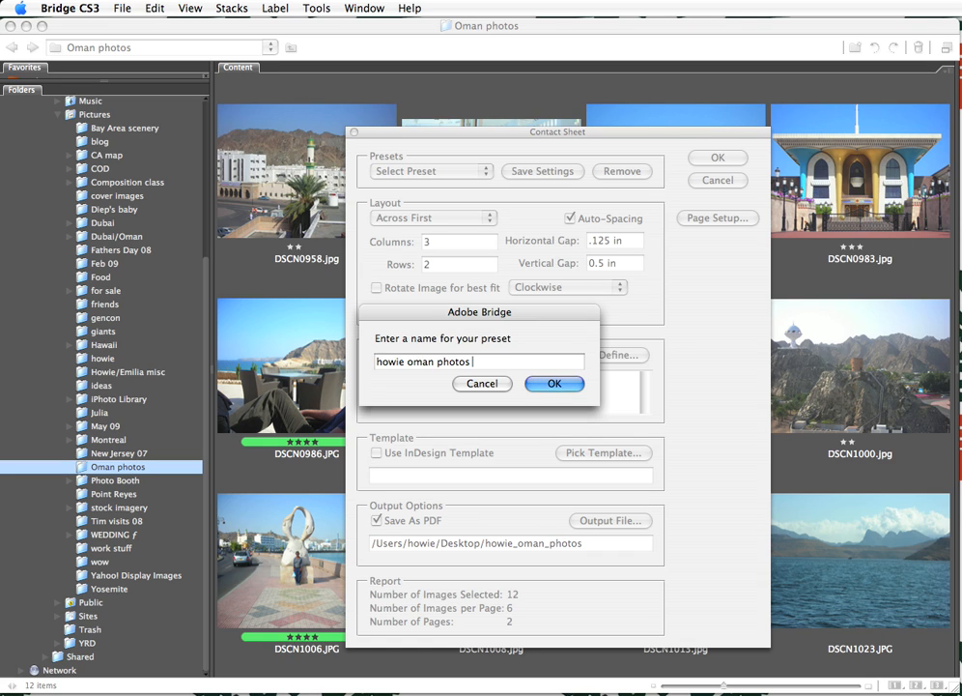
text(2)
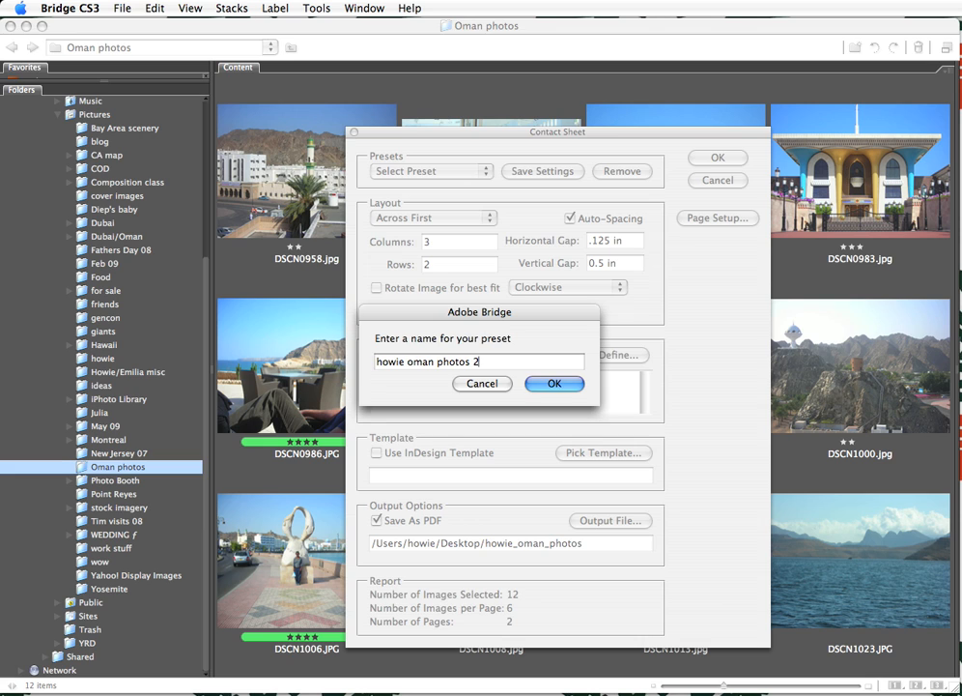
click(553, 383)
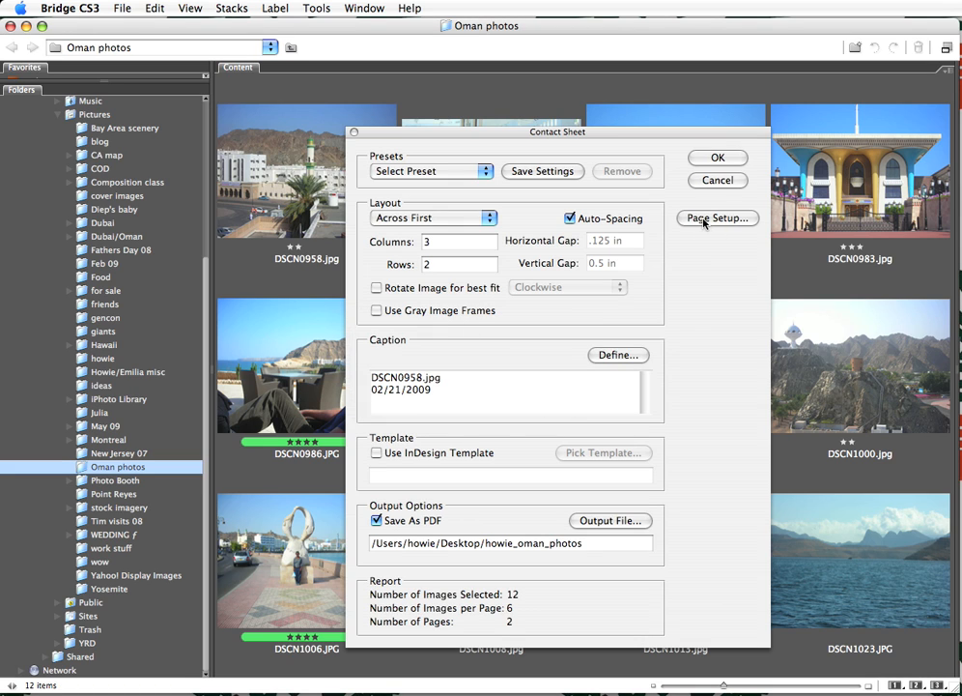
Confirm the Letter landscape page with 0.5 in margins, then generate the contact sheet.
click(717, 218)
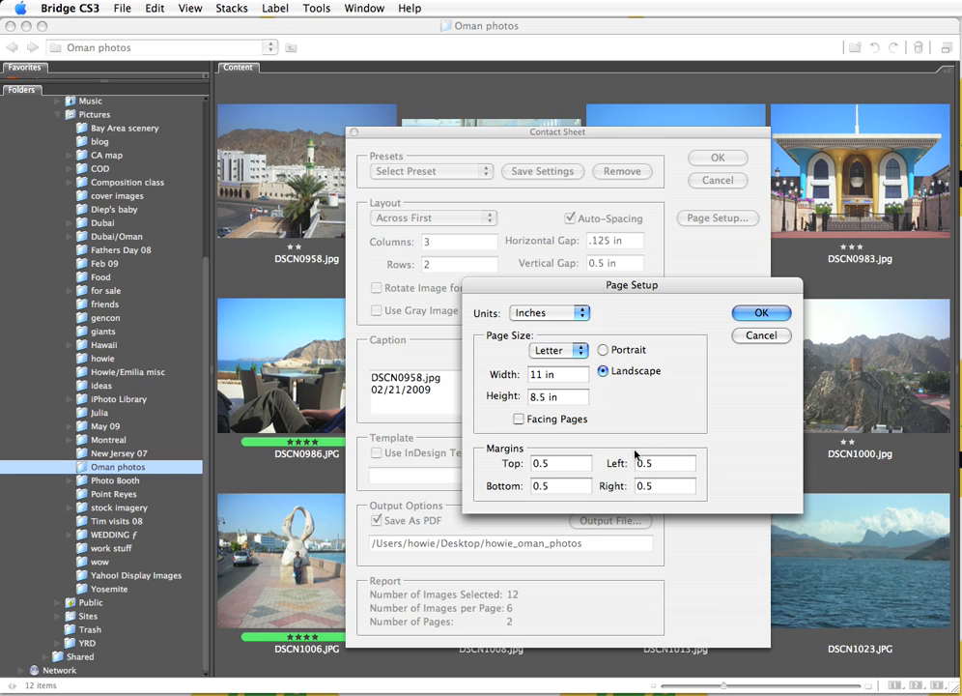
mouse_move(764, 359)
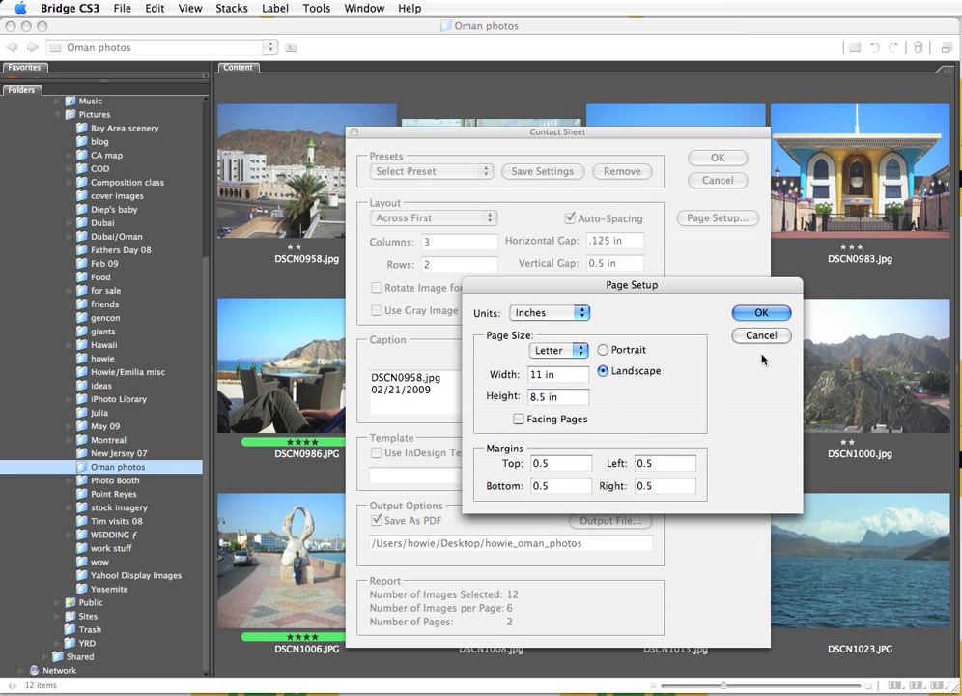
click(761, 312)
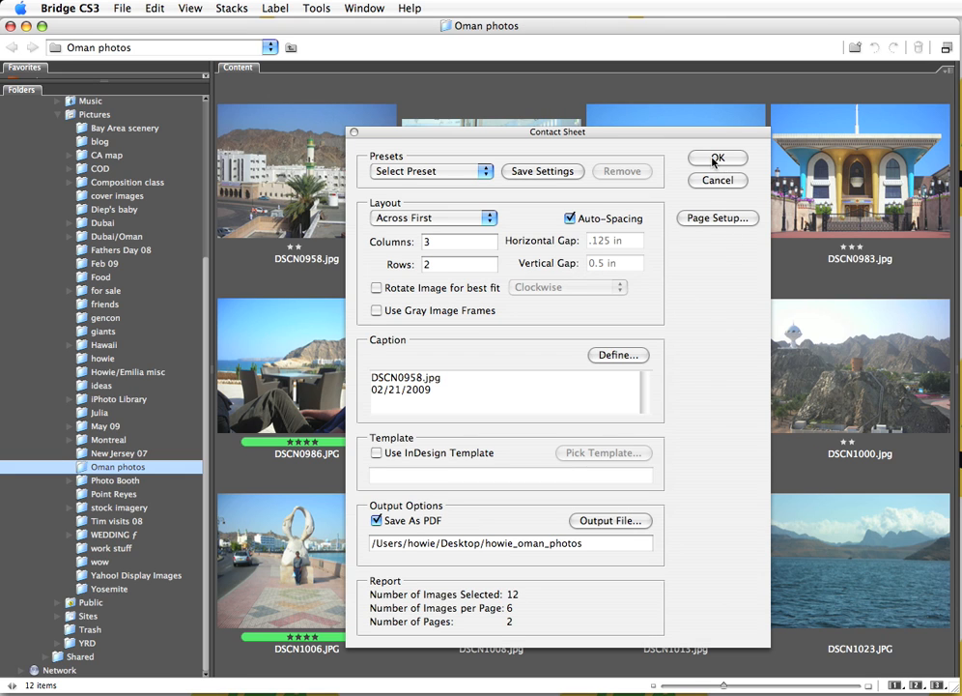
click(717, 158)
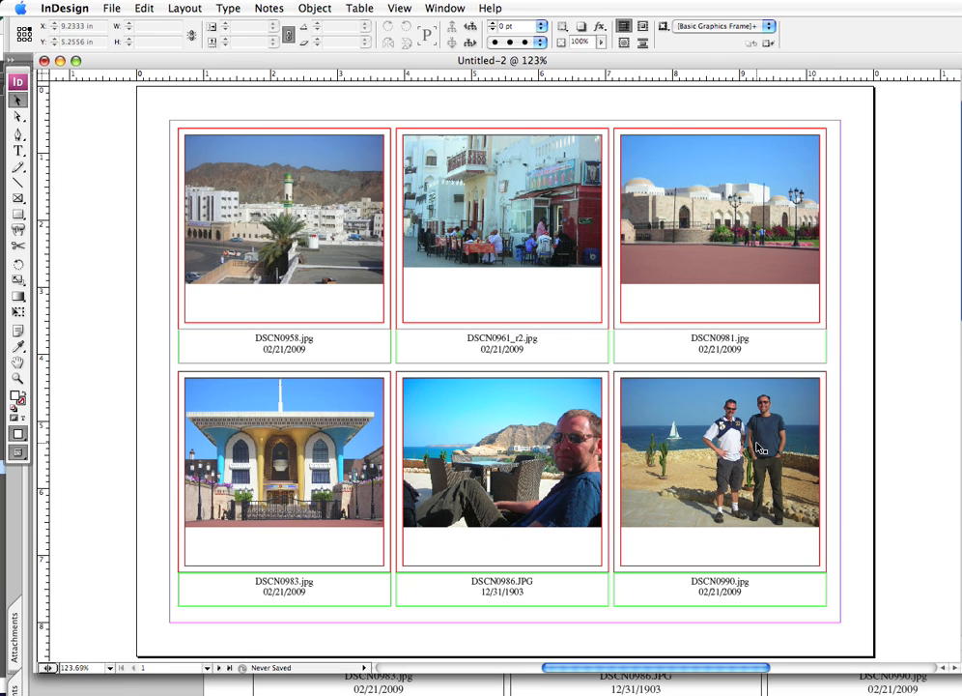
click(157, 140)
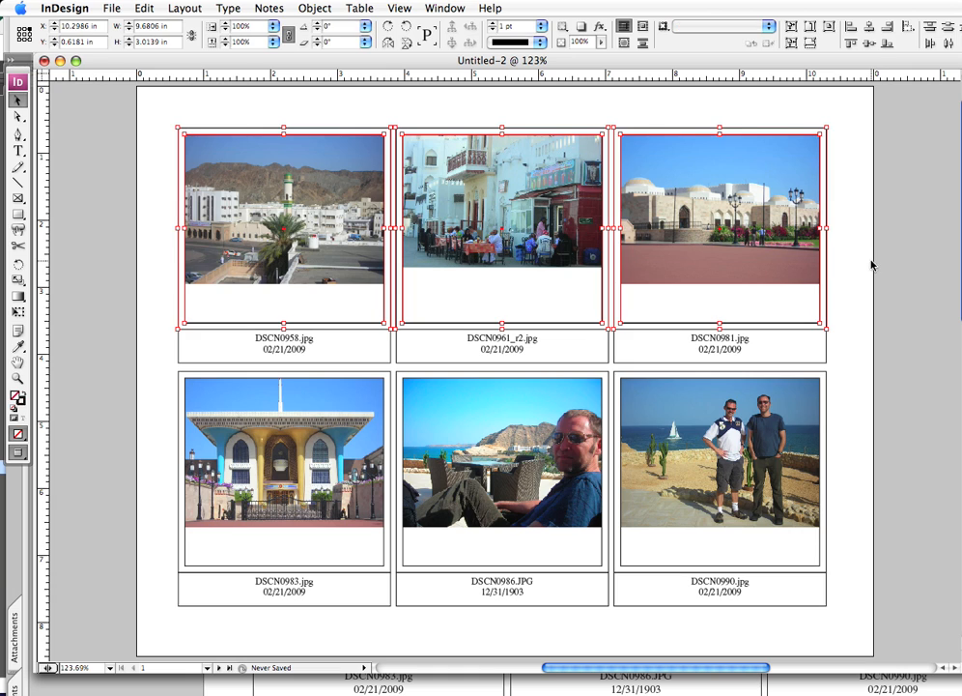
mouse_move(857, 257)
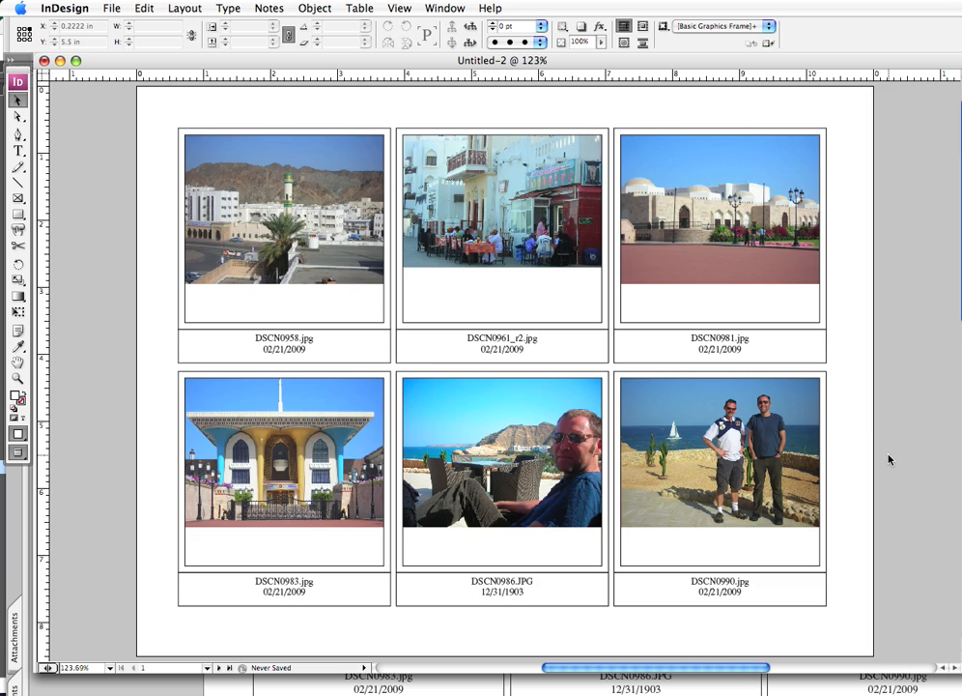
click(218, 666)
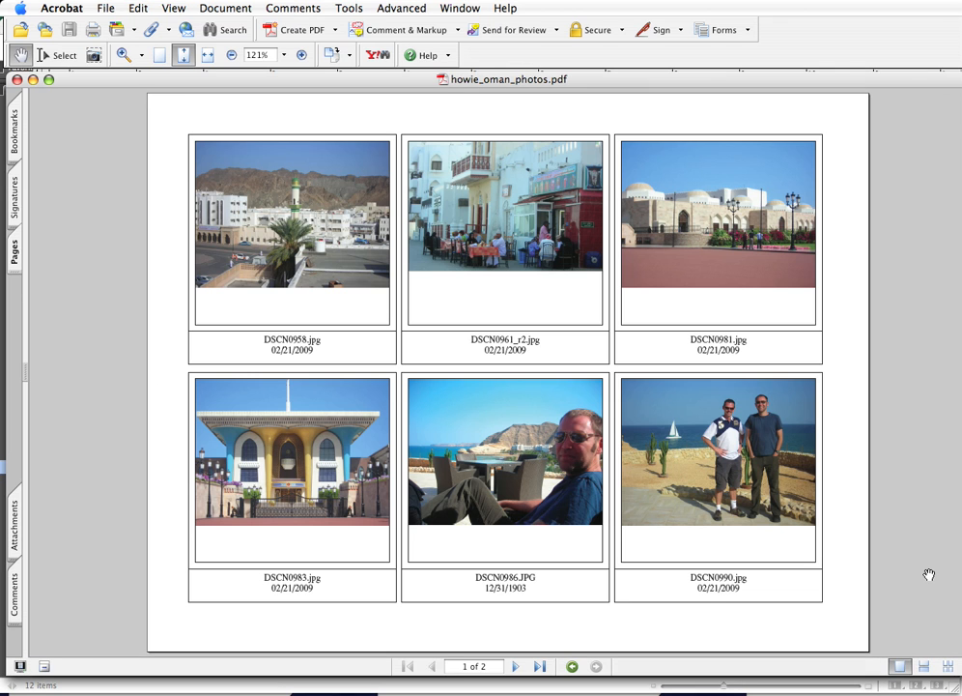
mouse_move(925, 571)
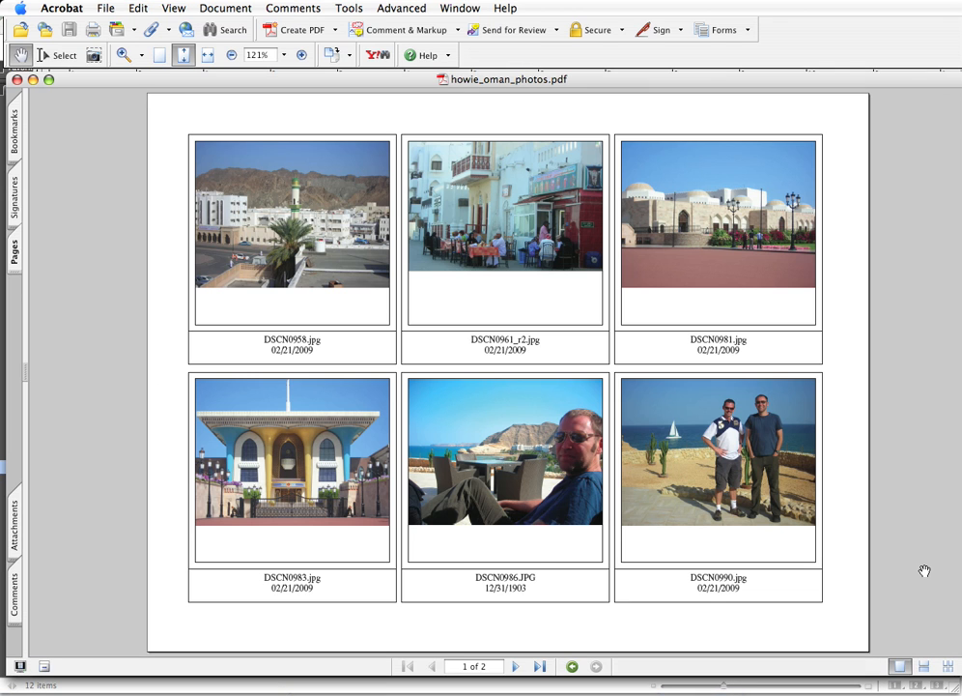
Go to page 2 of 2 in Acrobat to see the remaining six photos.
click(515, 666)
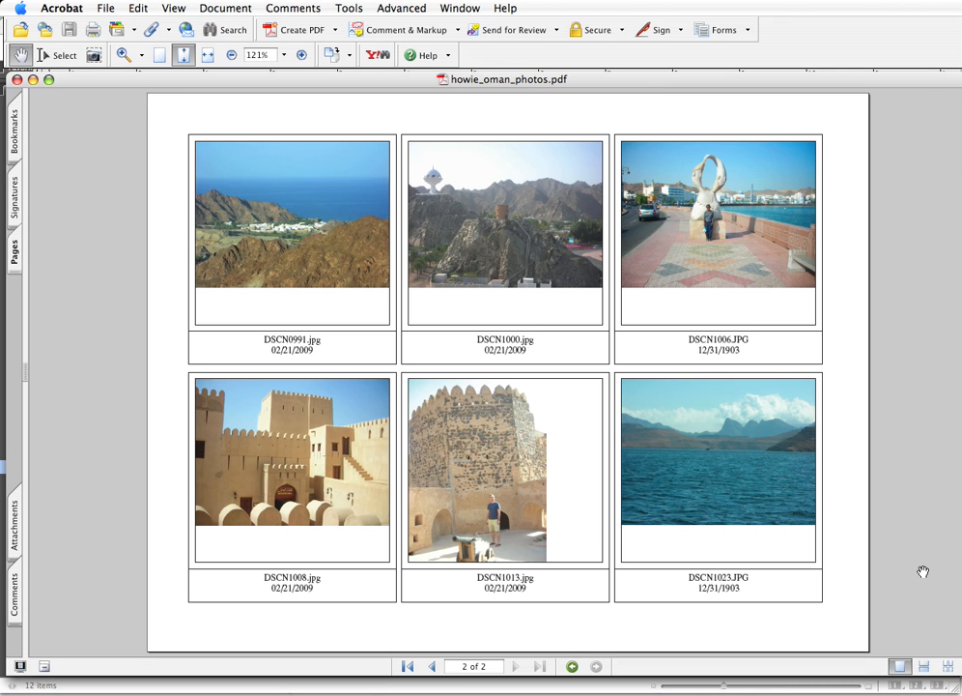